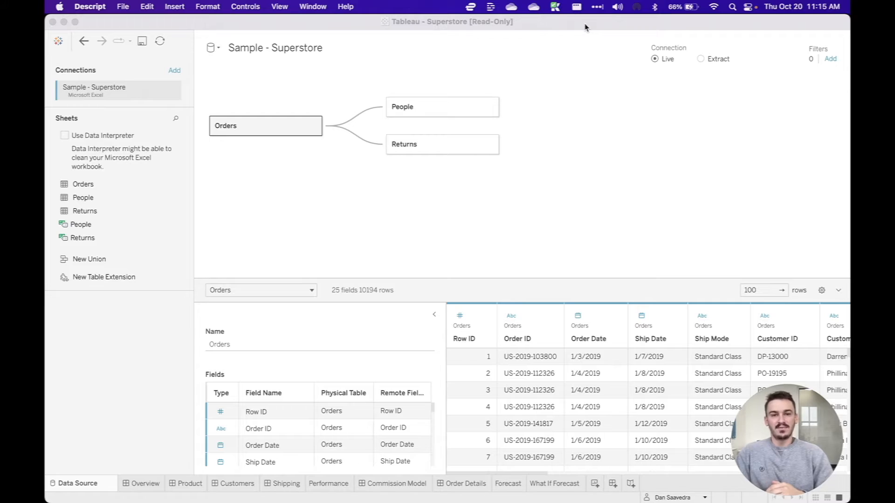
mouse_move(578, 65)
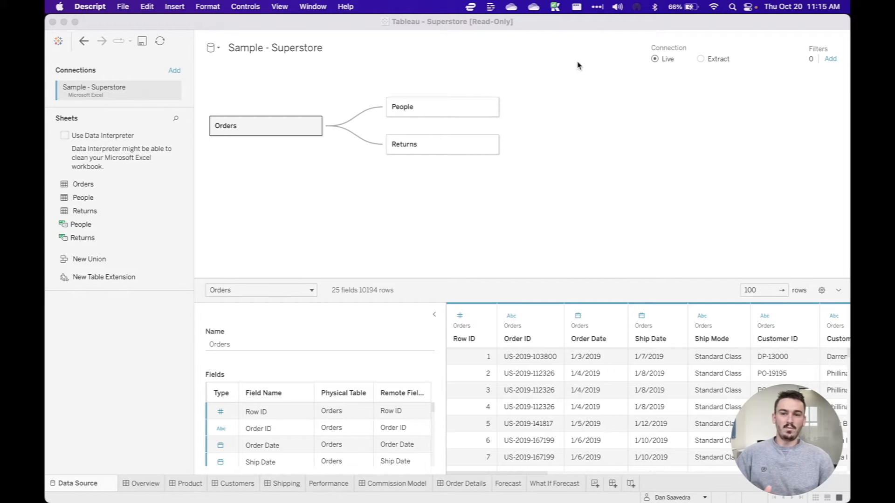
mouse_move(478, 38)
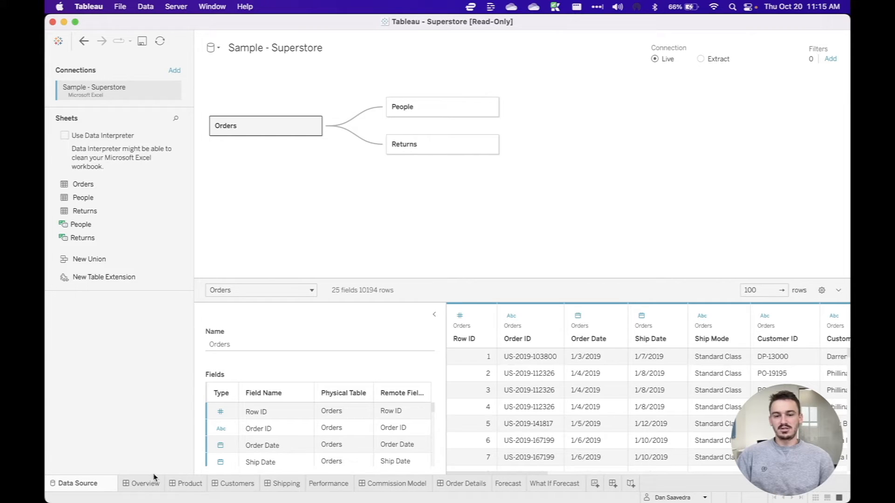
Switch from the data source page to the Executive Overview – Profitability dashboard.
left_click(145, 484)
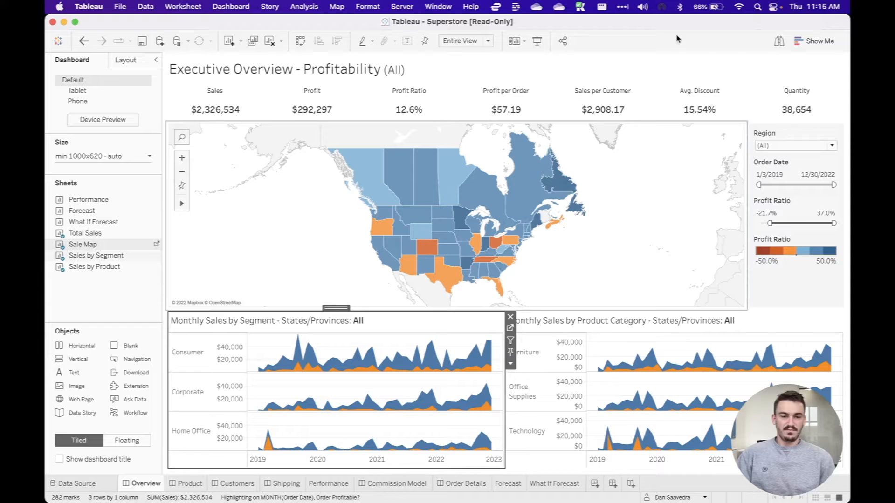
mouse_move(492, 267)
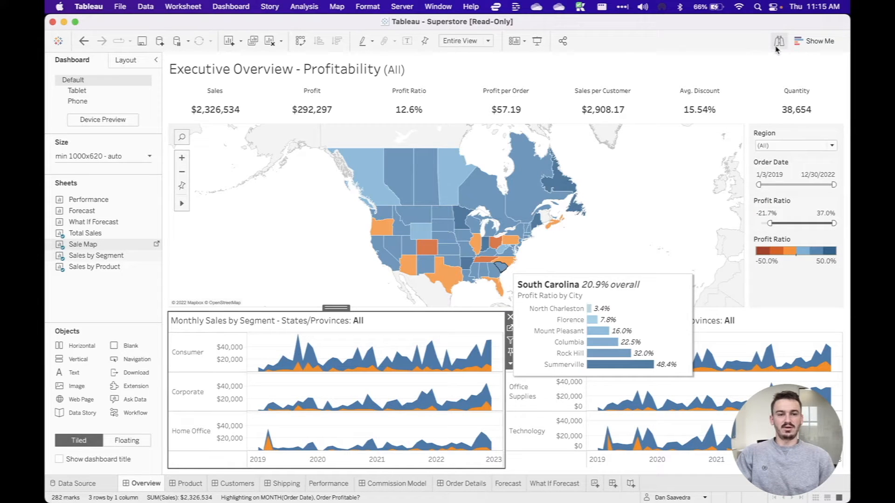
mouse_move(772, 45)
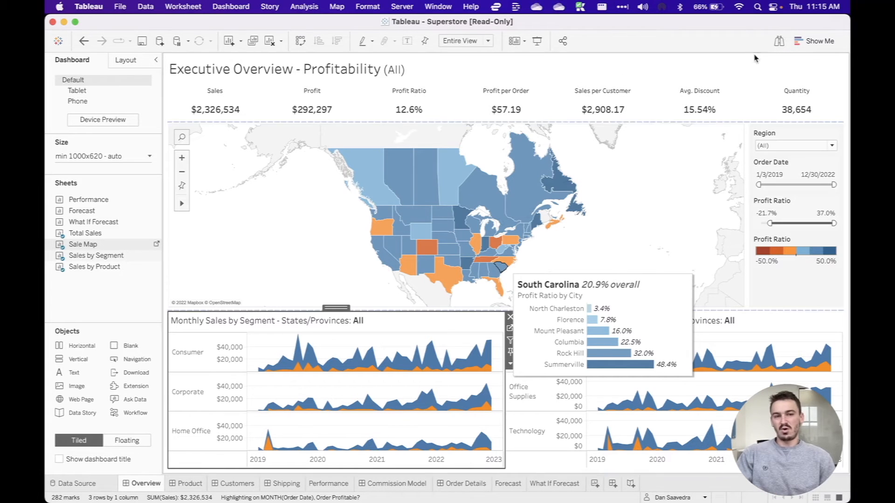
mouse_move(778, 40)
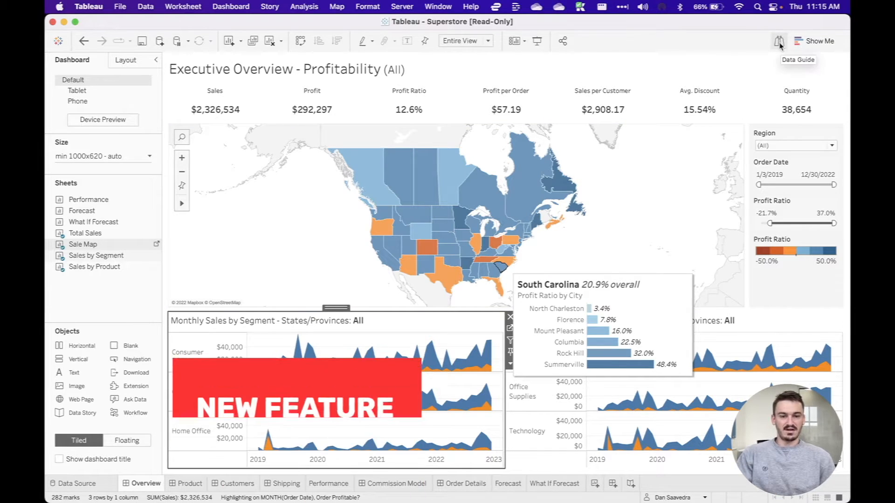
Open the Data Guide and select the Consumer mark for September 2021.
left_click(778, 41)
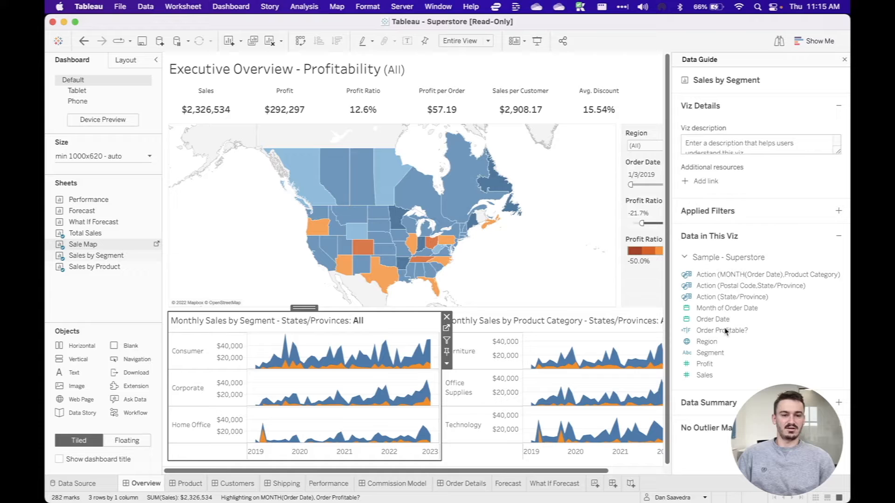
mouse_move(374, 351)
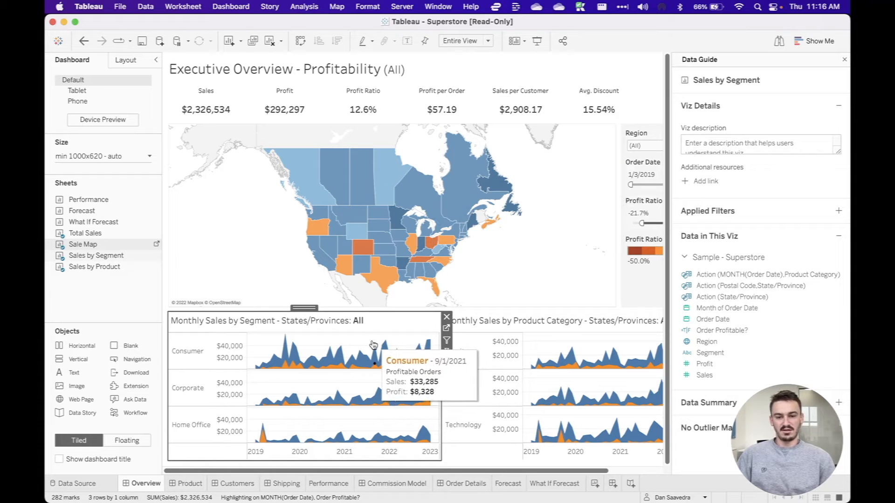
left_click(374, 354)
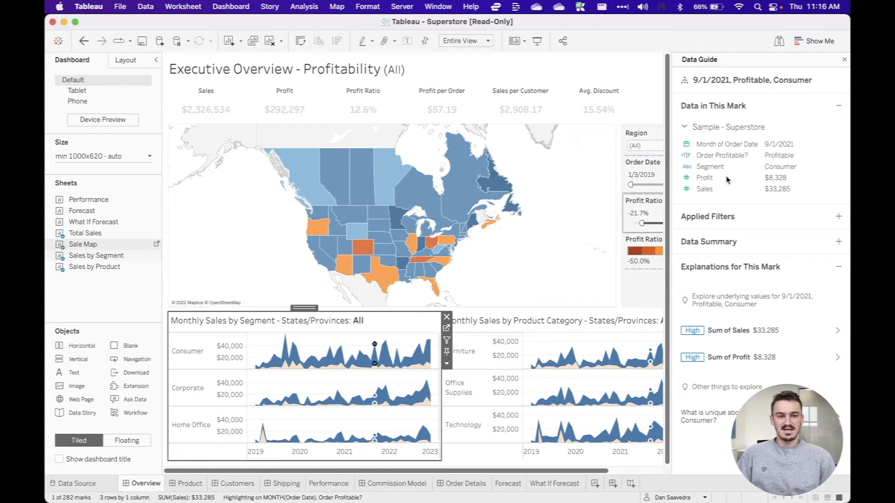
mouse_move(778, 155)
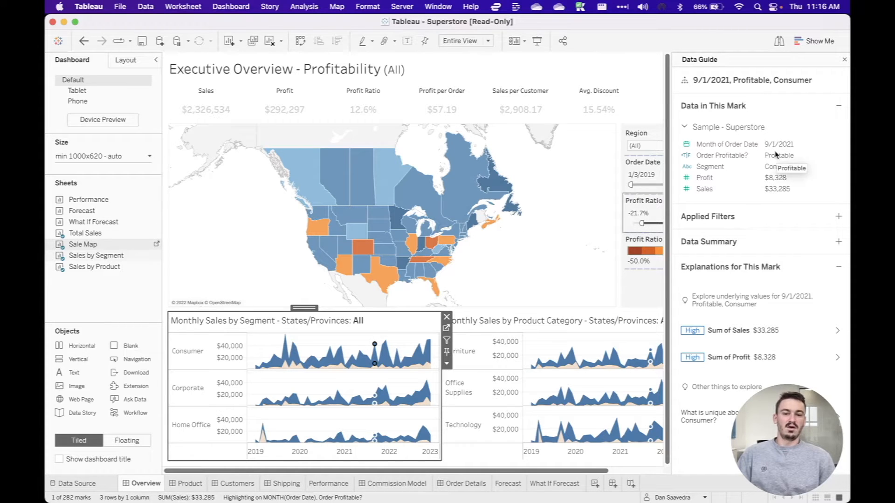
mouse_move(562, 287)
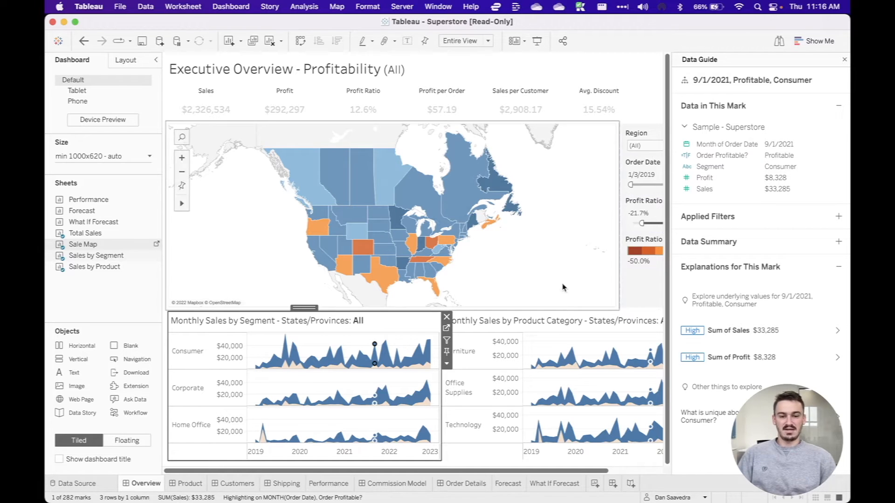
mouse_move(561, 344)
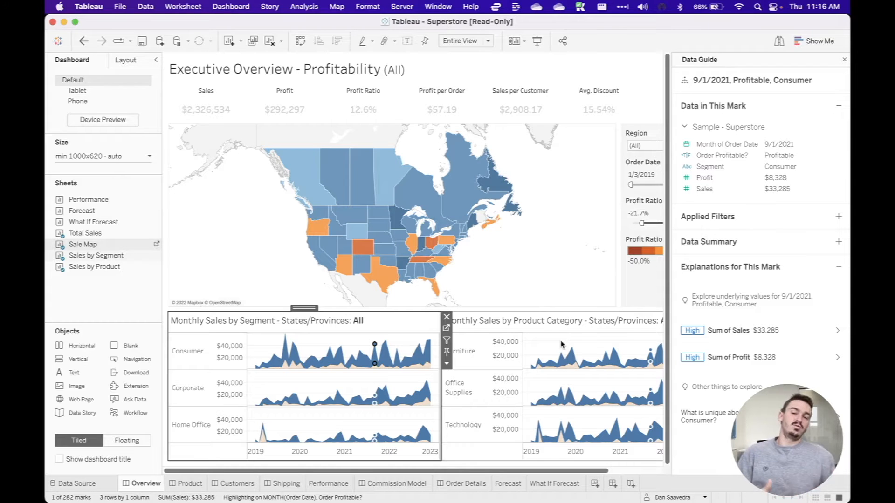
mouse_move(592, 326)
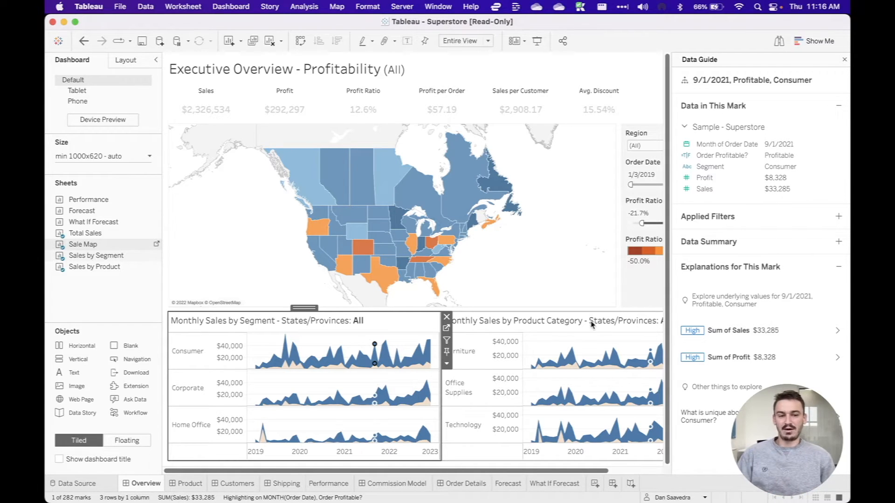
Select the Office Supplies December 2019 mark to explain its $3,827 profit.
left_click(572, 366)
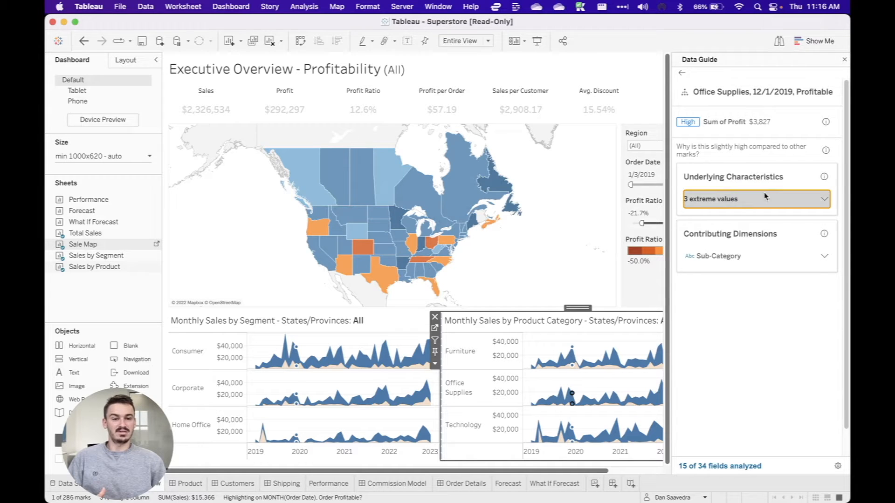
Expand the '3 extreme values' explanation and scroll through its details.
left_click(755, 199)
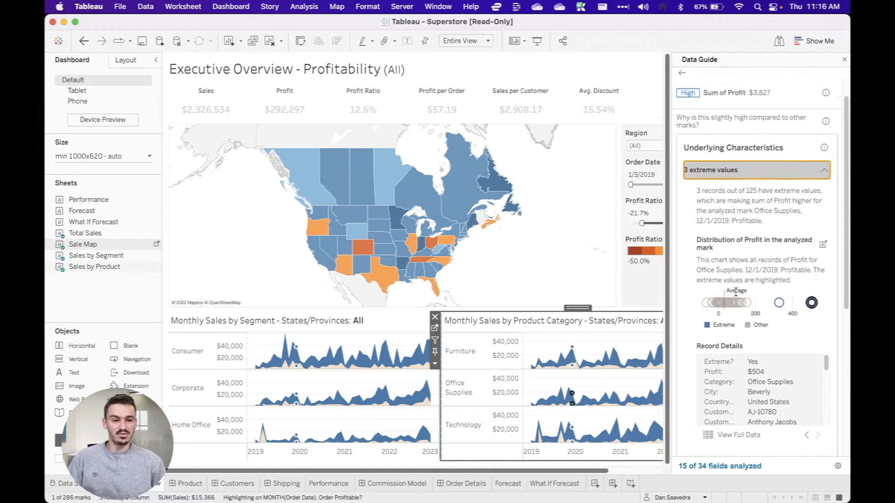
scroll("down", 3)
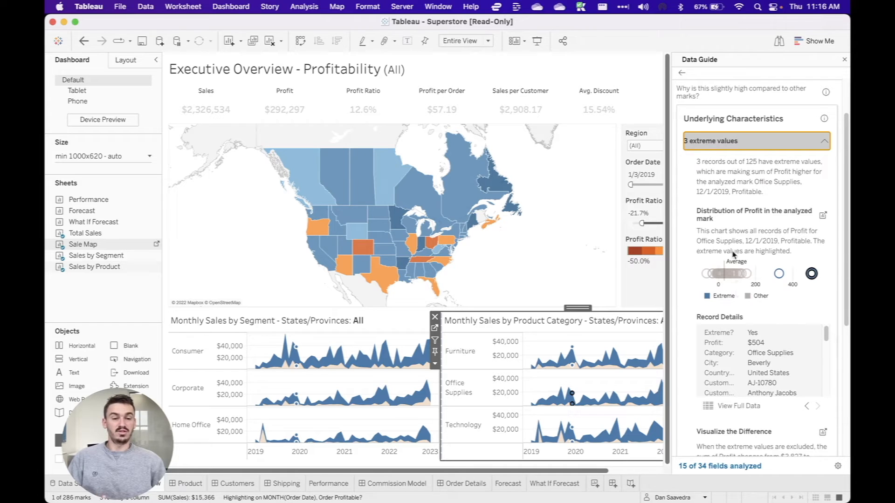
mouse_move(730, 203)
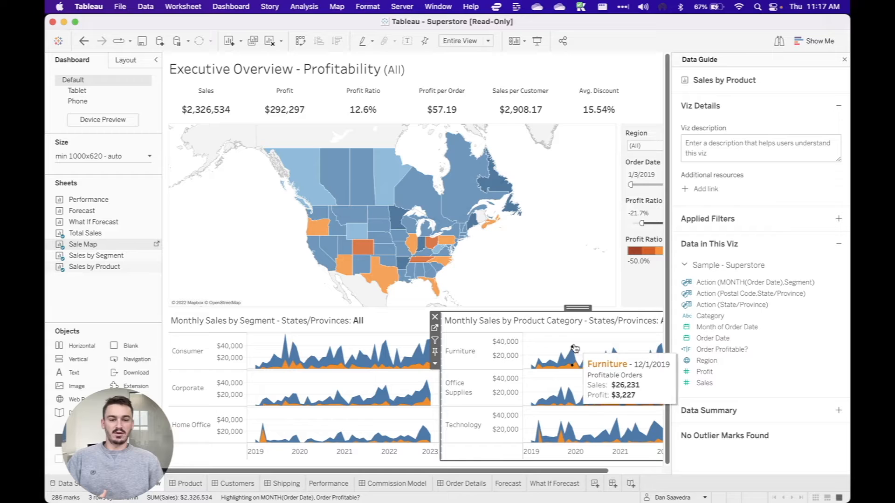
Select the Furniture December 2019 mark and see why its sales are high.
left_click(573, 356)
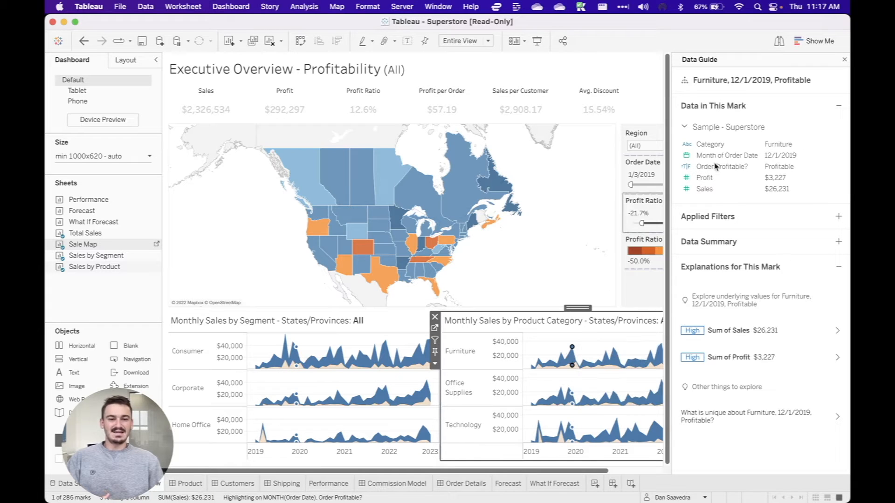
mouse_move(792, 331)
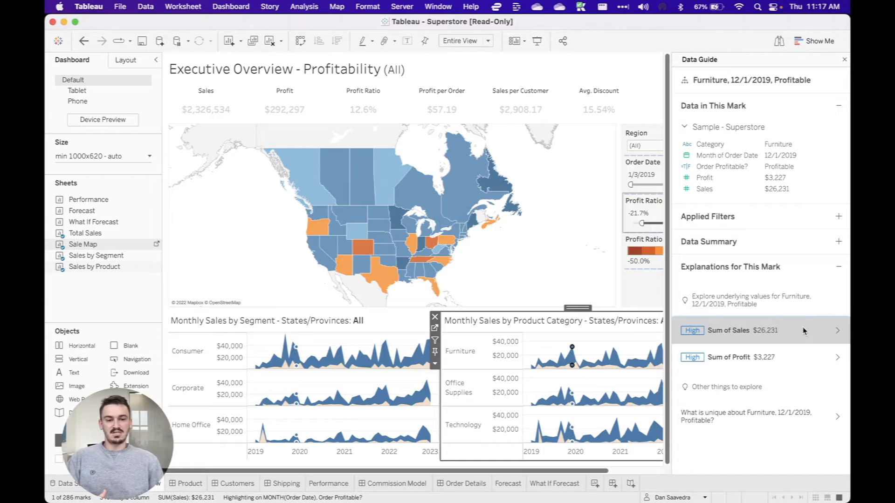
left_click(743, 330)
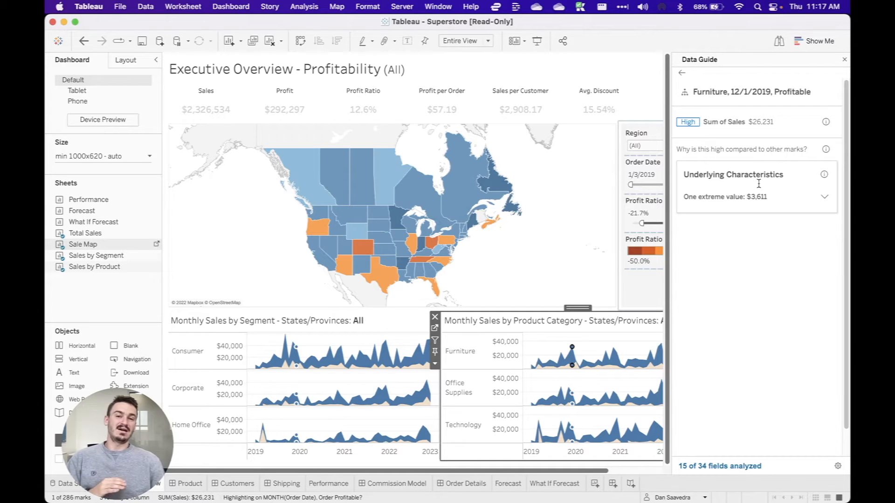
mouse_move(728, 237)
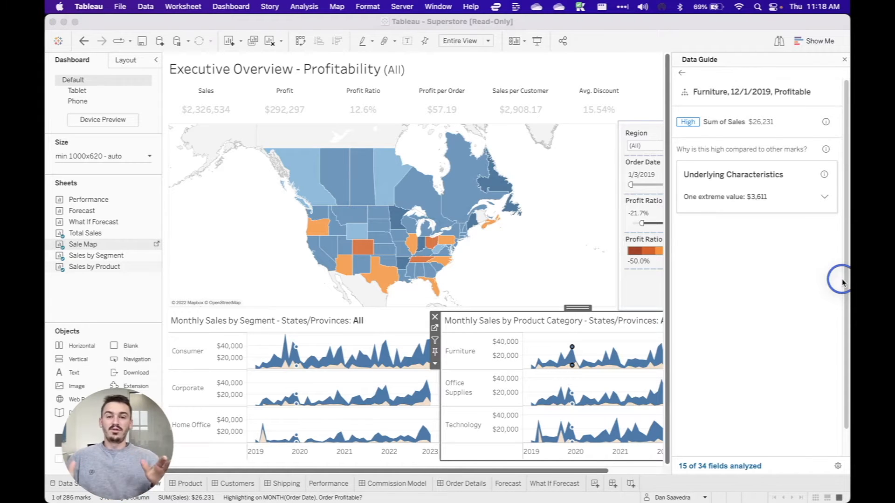
mouse_move(806, 242)
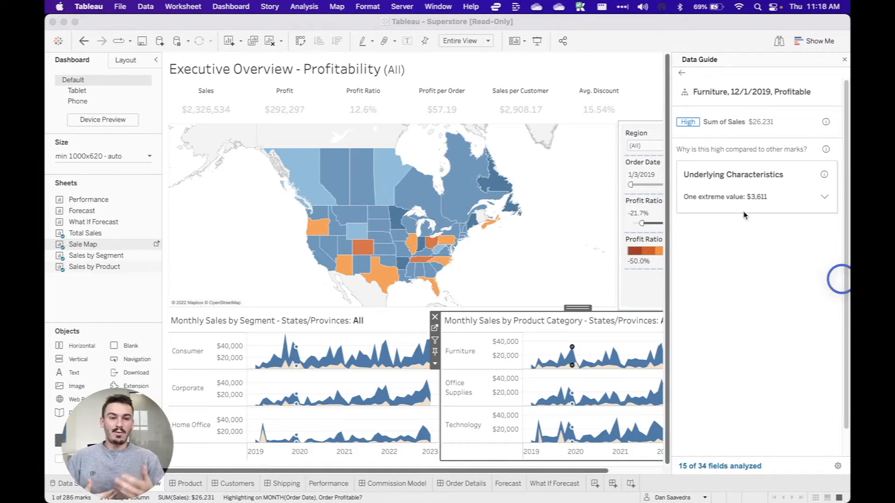
mouse_move(583, 359)
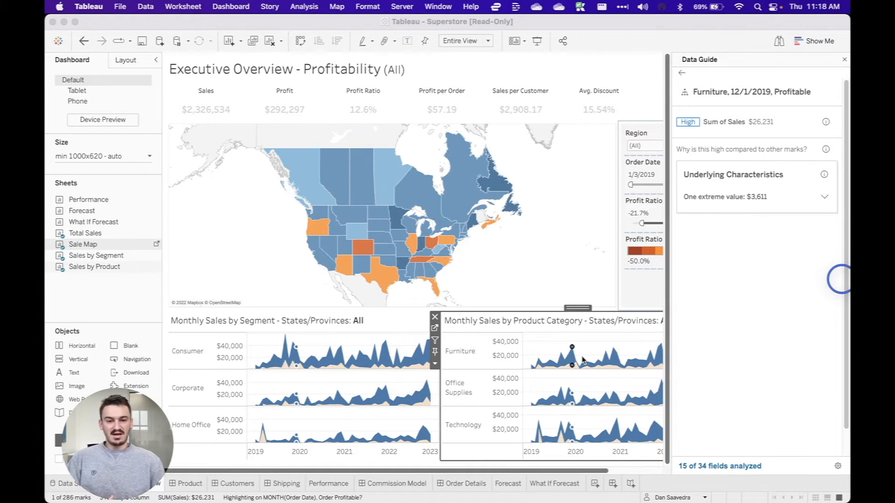
mouse_move(542, 353)
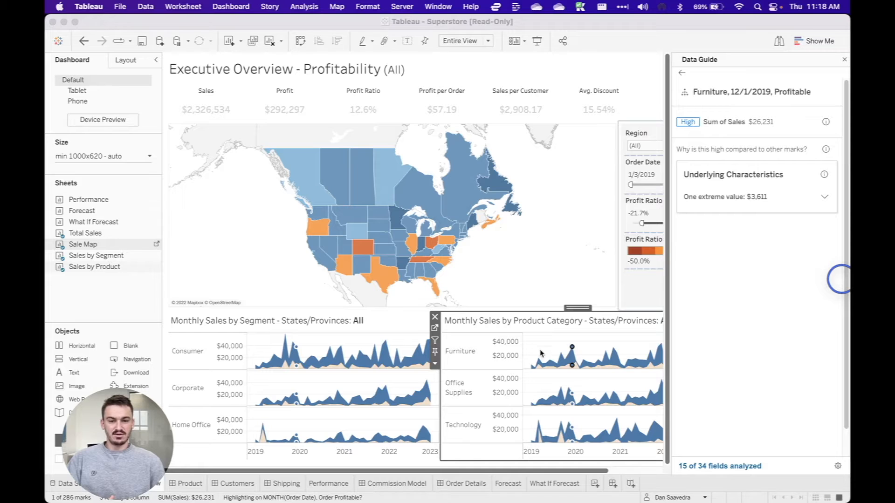
mouse_move(770, 128)
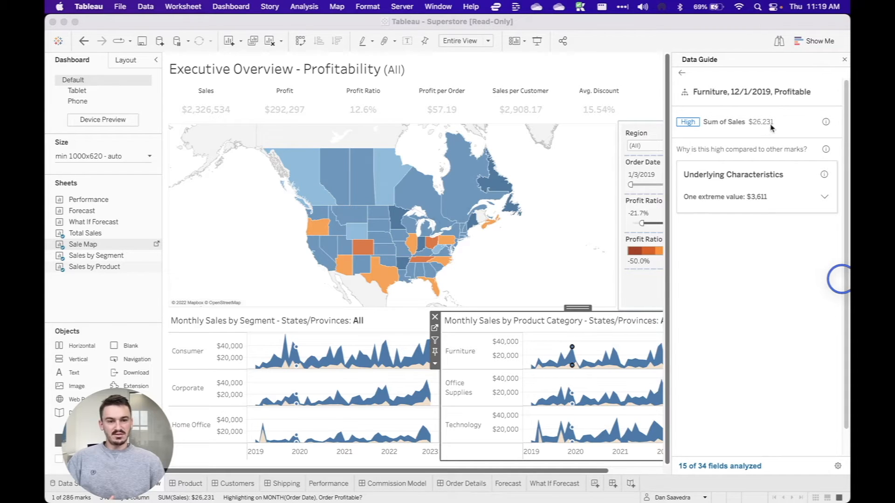
mouse_move(751, 99)
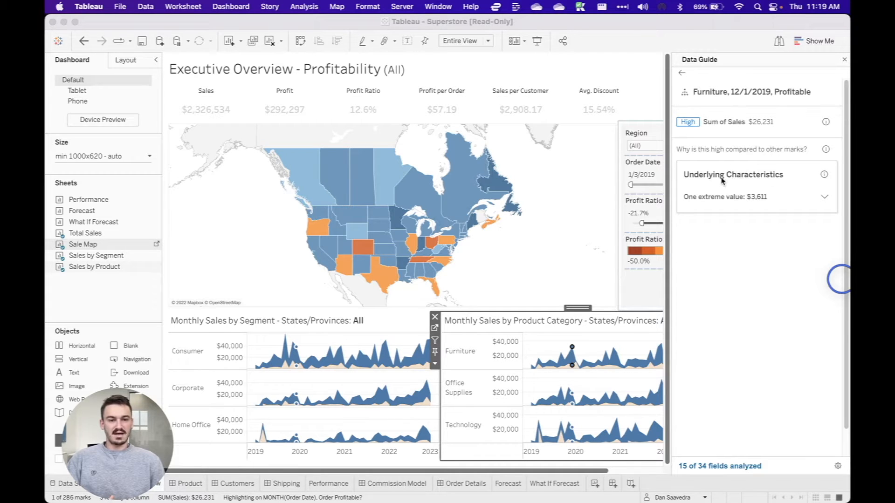
mouse_move(829, 181)
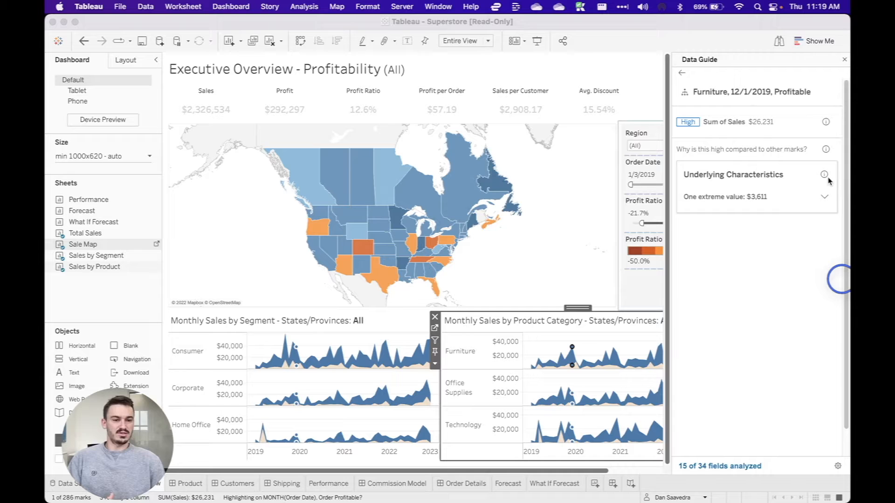
Expand the $3,611 extreme value and review its record details and with-and-without comparison.
left_click(753, 196)
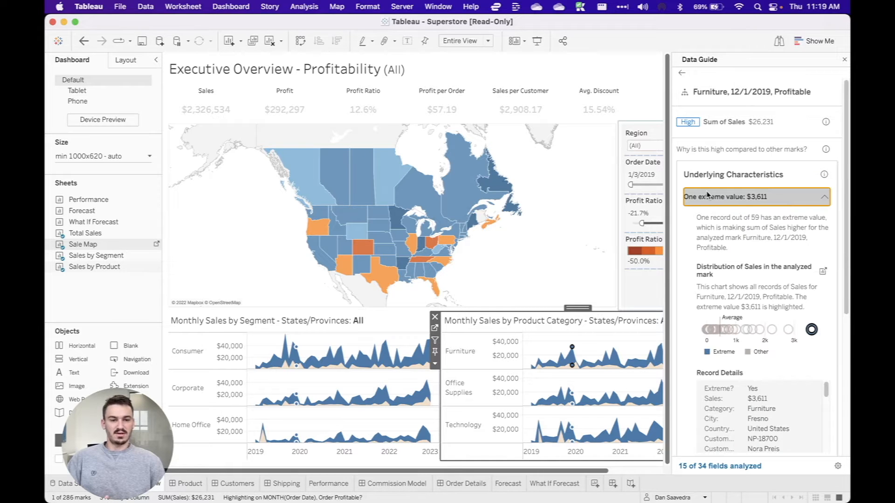
scroll("down", 3)
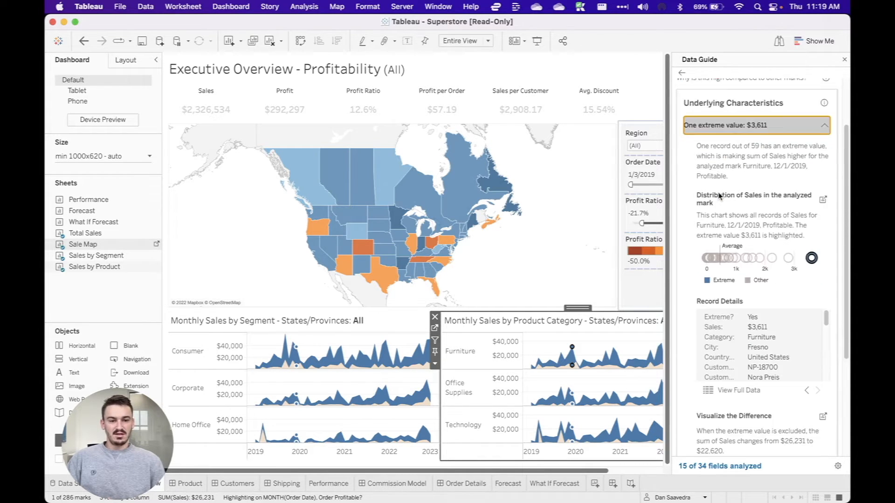
scroll("down", 3)
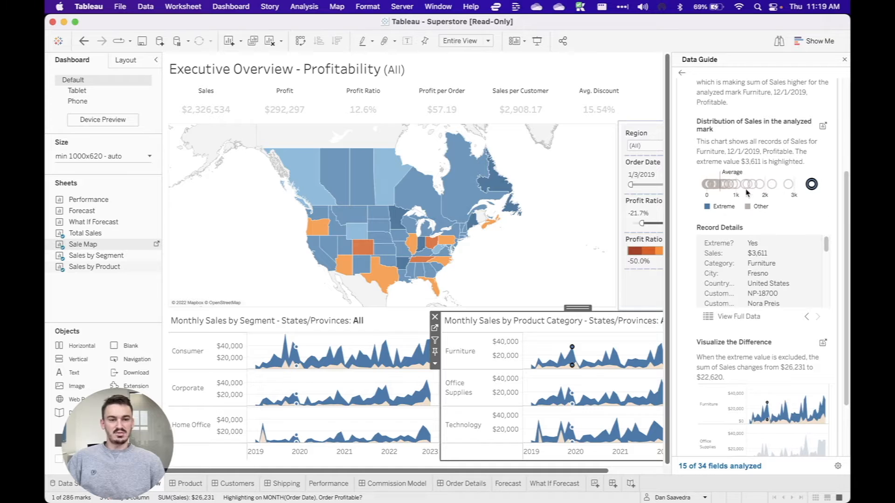
mouse_move(811, 183)
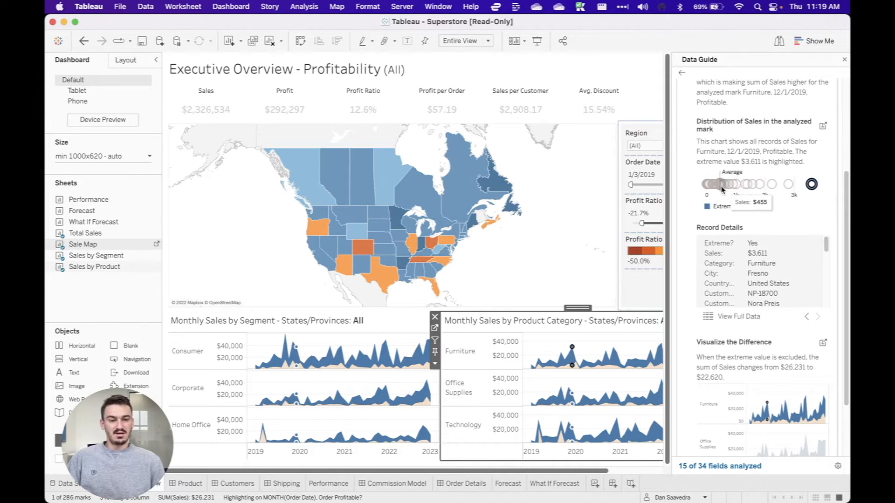
mouse_move(713, 184)
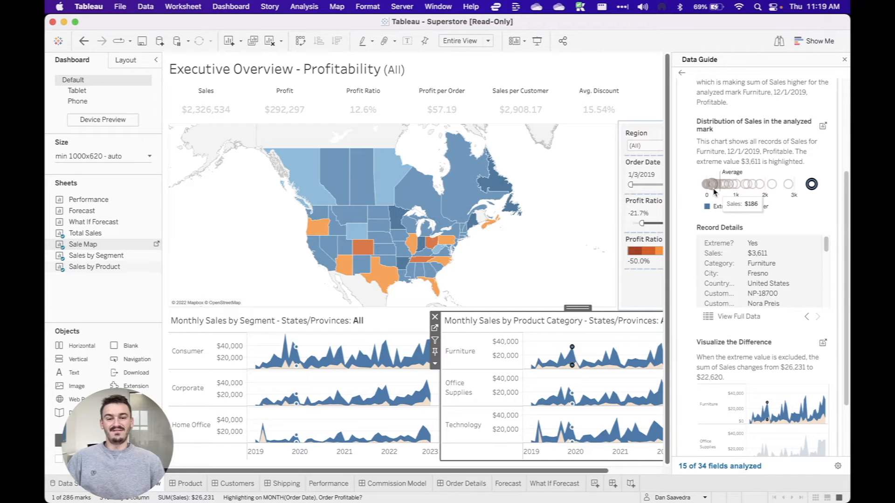
mouse_move(803, 191)
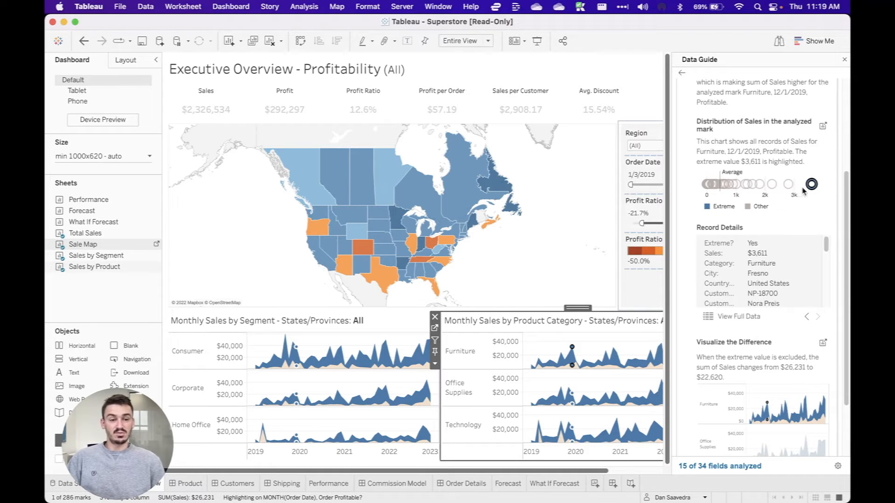
scroll("down", 3)
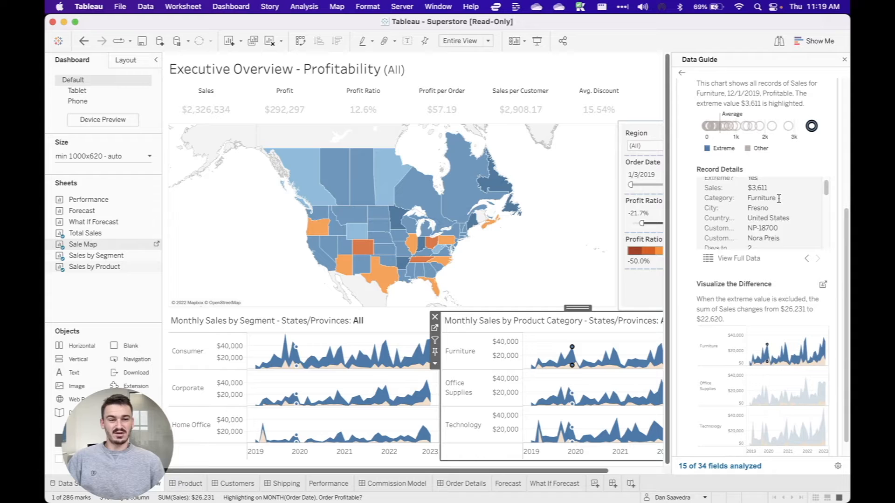
scroll("down", 3)
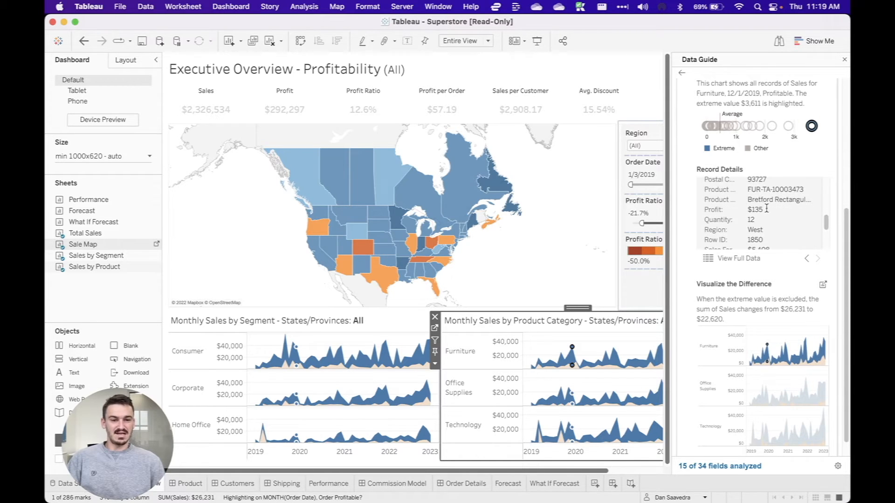
scroll("down", 3)
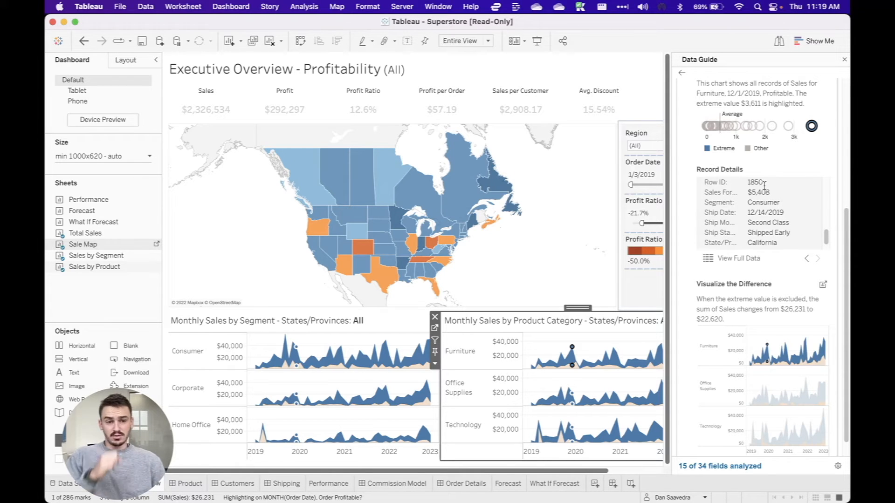
mouse_move(778, 210)
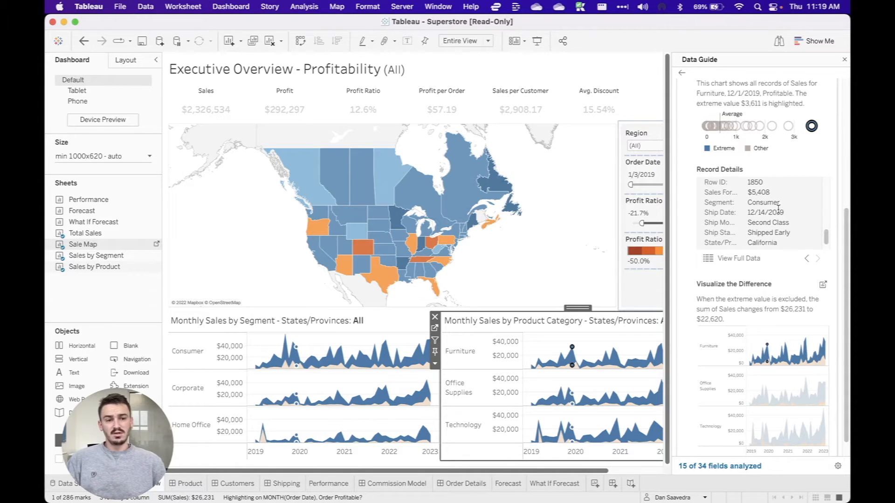
mouse_move(783, 196)
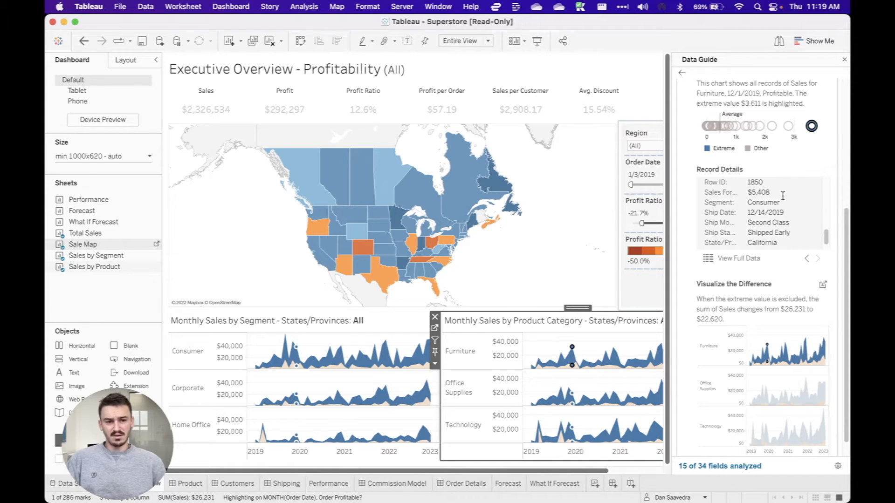
scroll("up", 3)
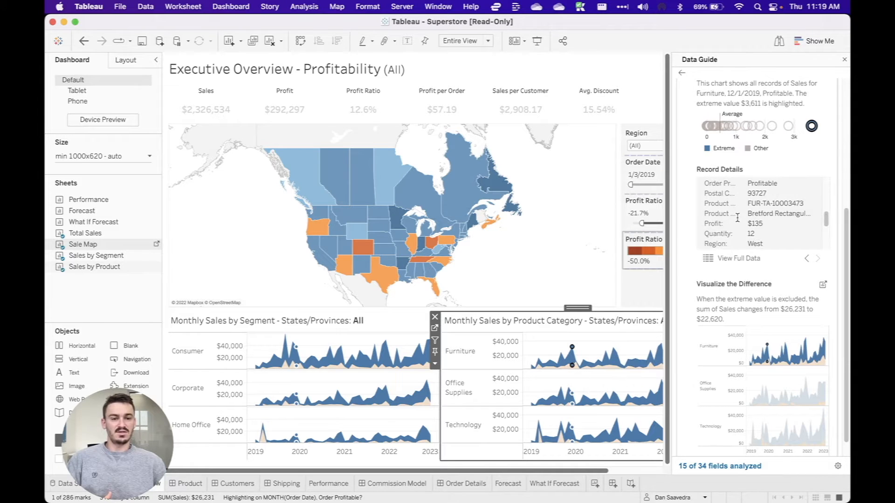
scroll("down", 3)
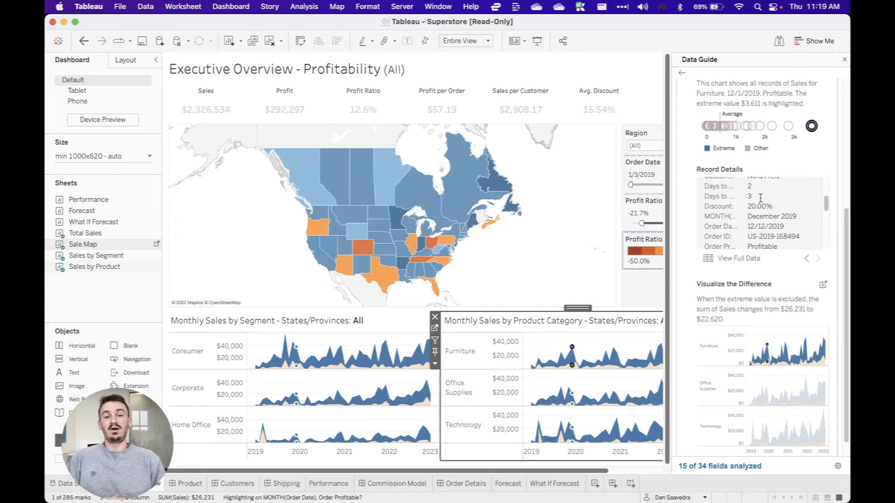
scroll("down", 3)
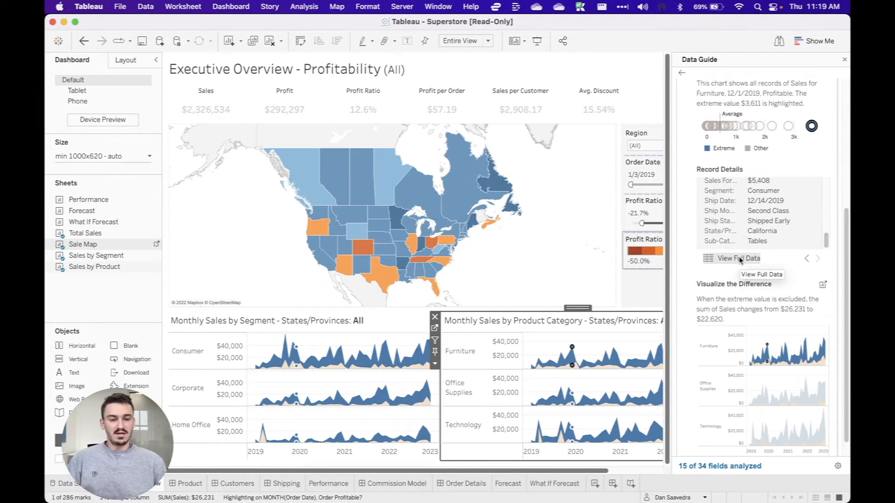
scroll("down", 3)
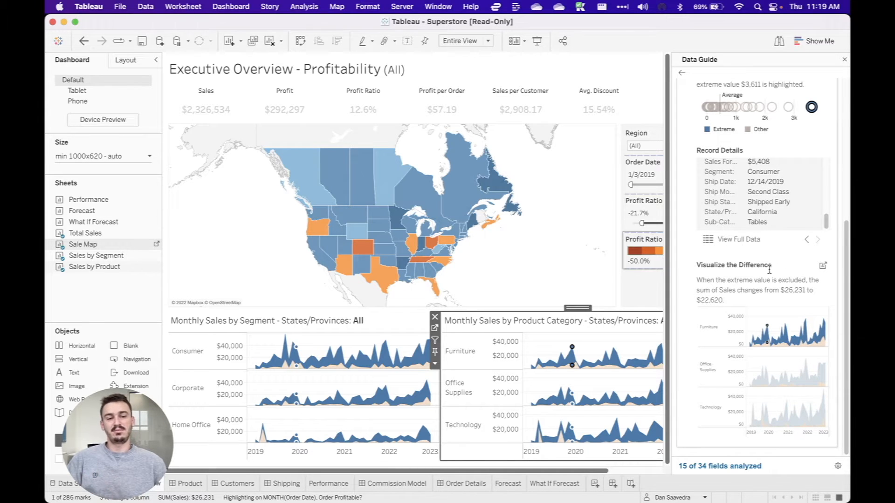
mouse_move(737, 239)
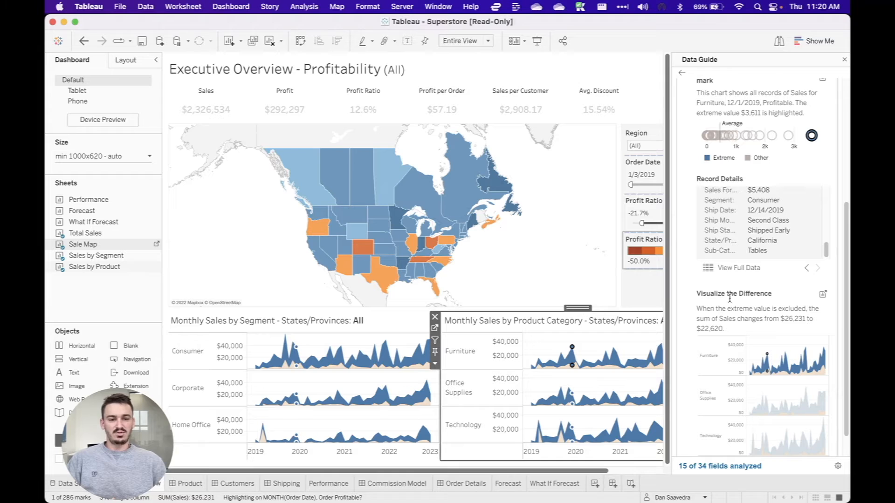
mouse_move(759, 308)
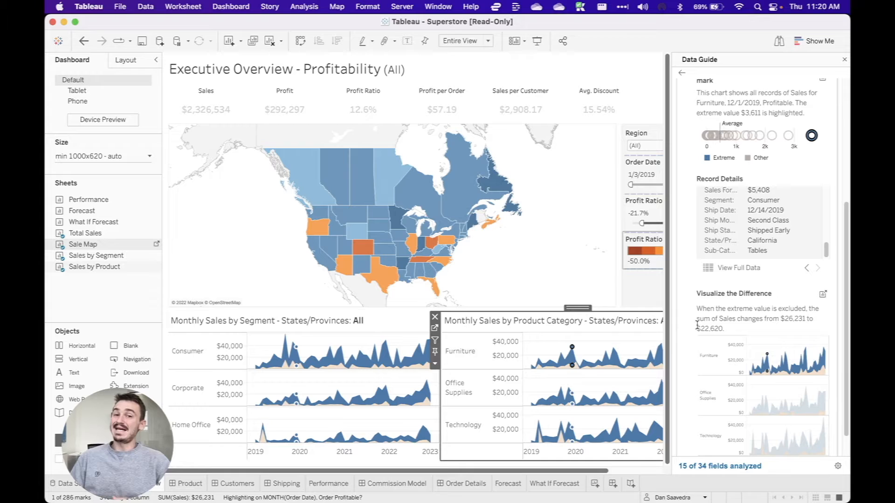
mouse_move(790, 352)
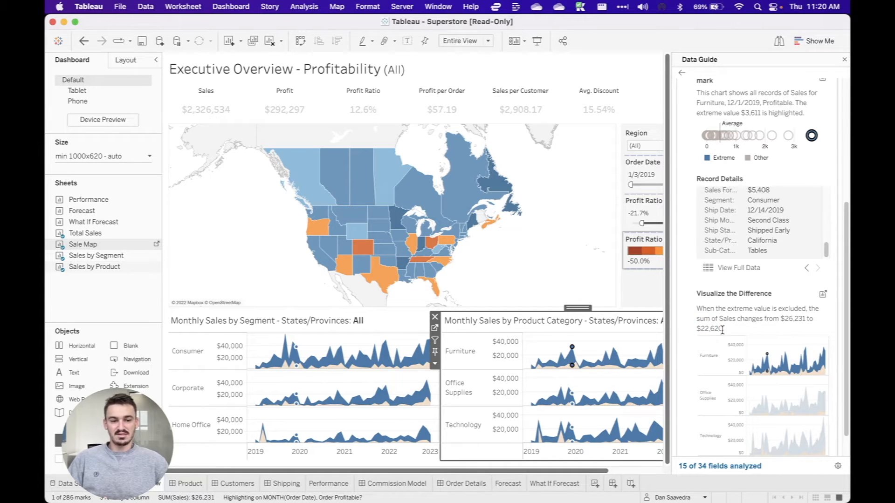
scroll("up", 3)
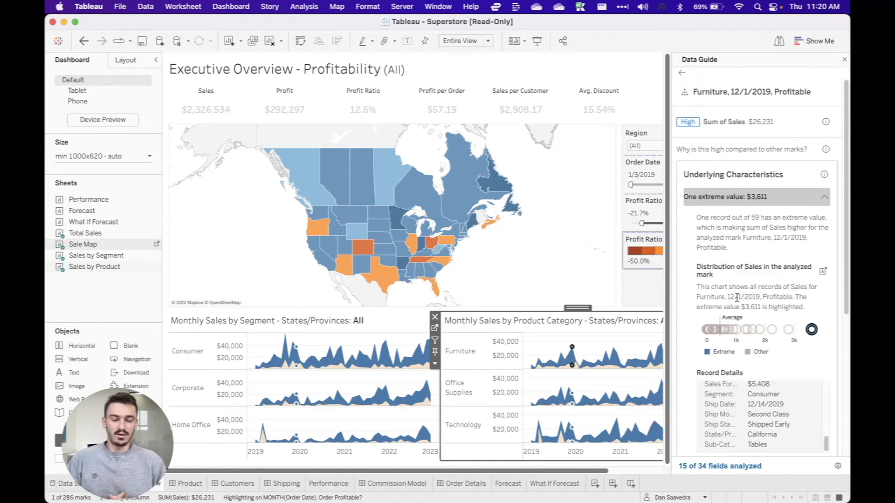
Open Sales by Product and group the Data pane fields by folder.
left_click(682, 73)
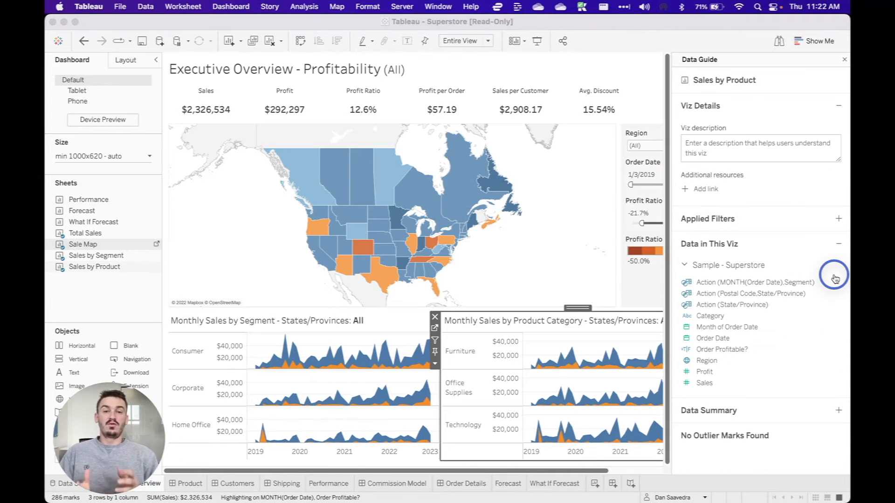
mouse_move(613, 358)
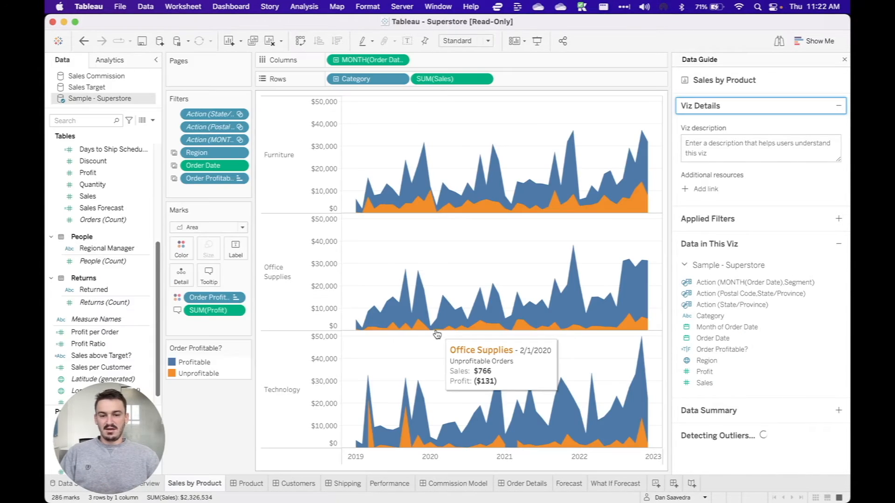
mouse_move(469, 285)
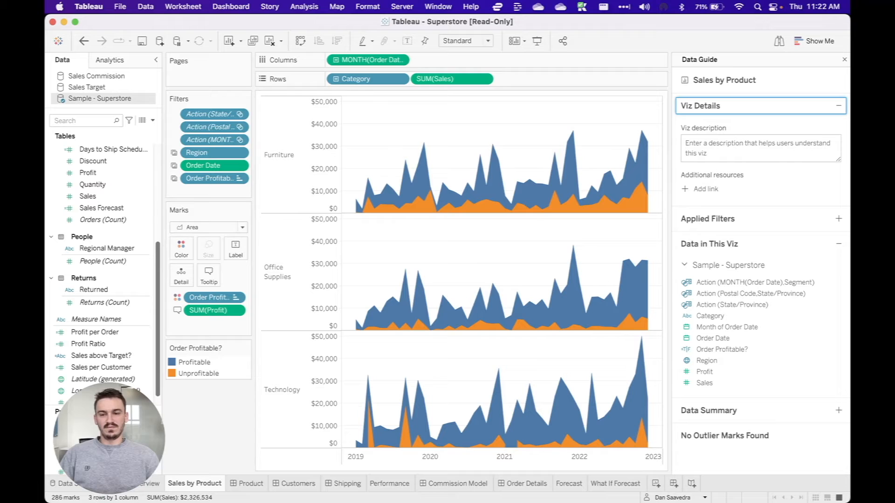
left_click(89, 196)
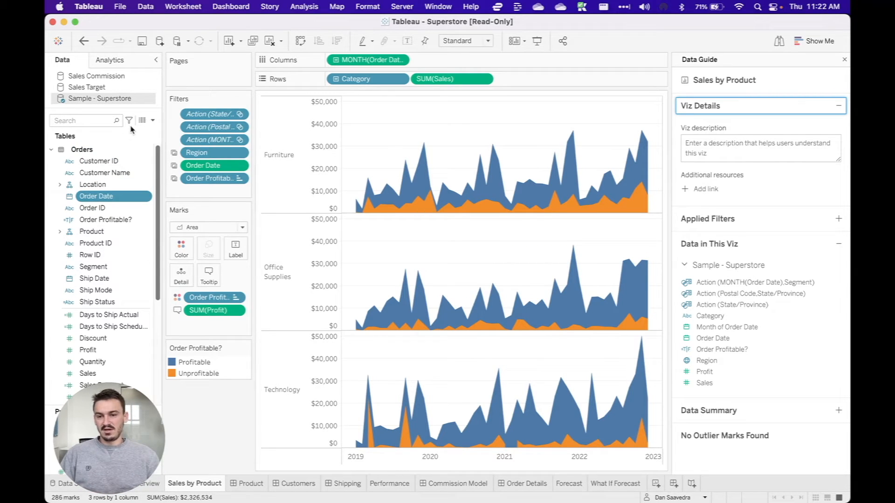
left_click(152, 120)
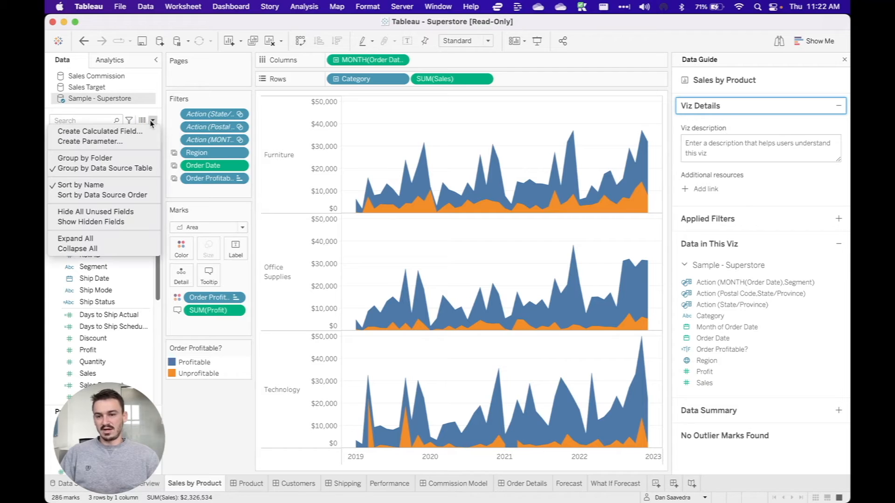
left_click(84, 157)
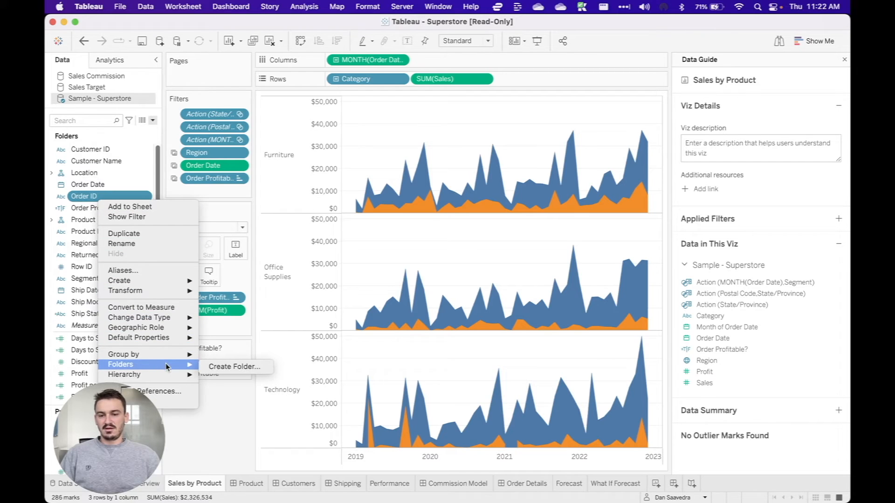
Put Order ID in a new folder named 'Test Folder', then go to the Data Source page.
left_click(233, 366)
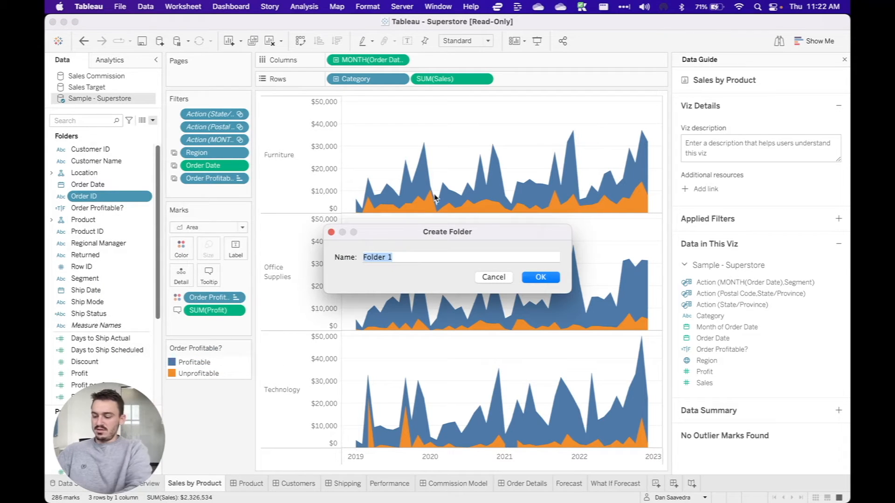
type("Test Folder")
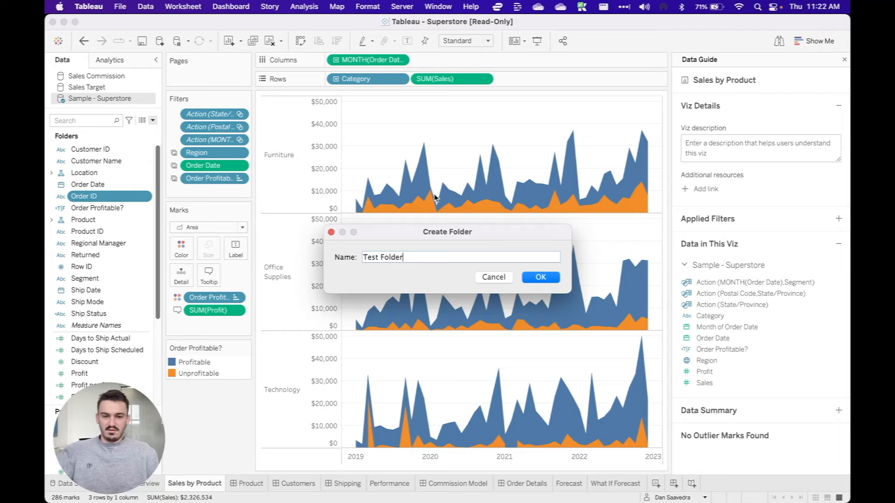
left_click(539, 277)
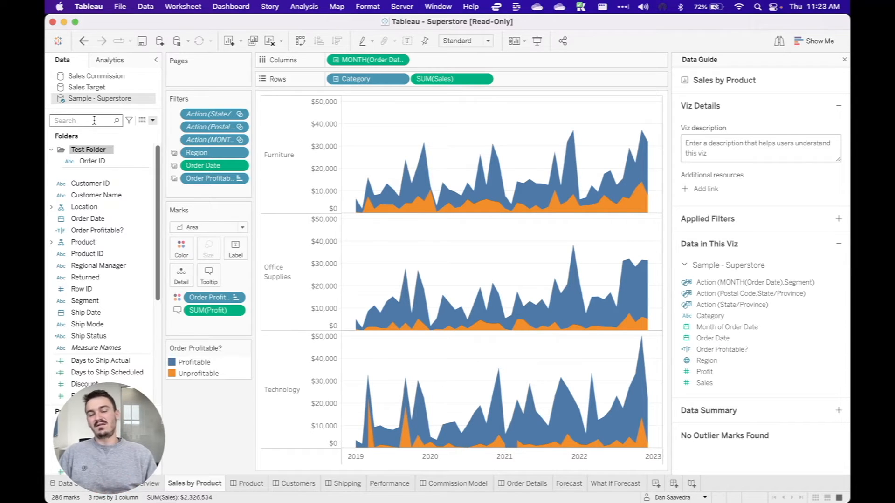
mouse_move(503, 142)
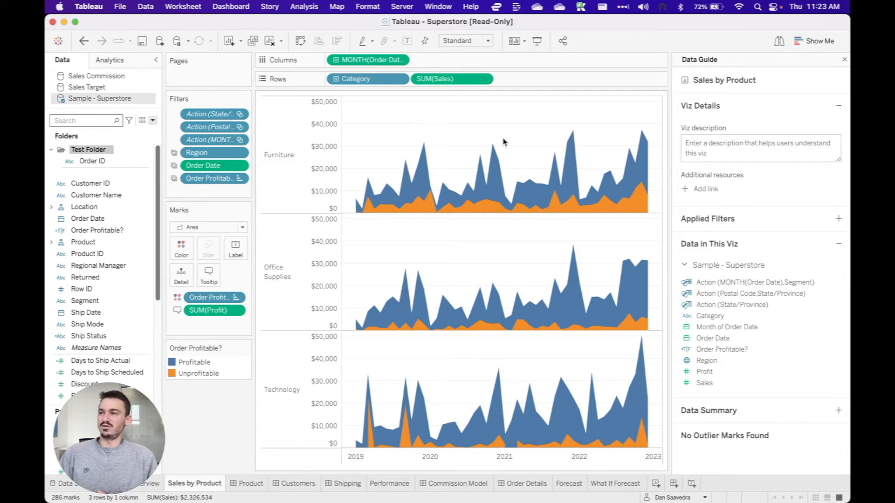
left_click(77, 484)
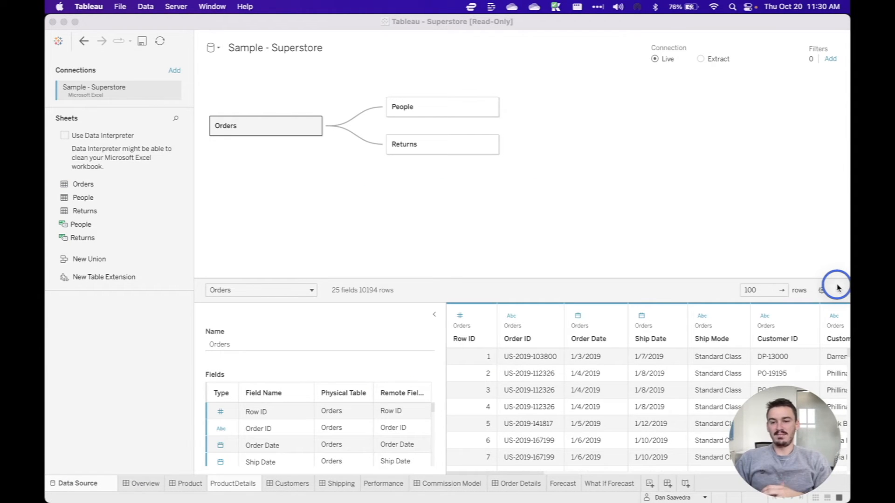
mouse_move(102, 282)
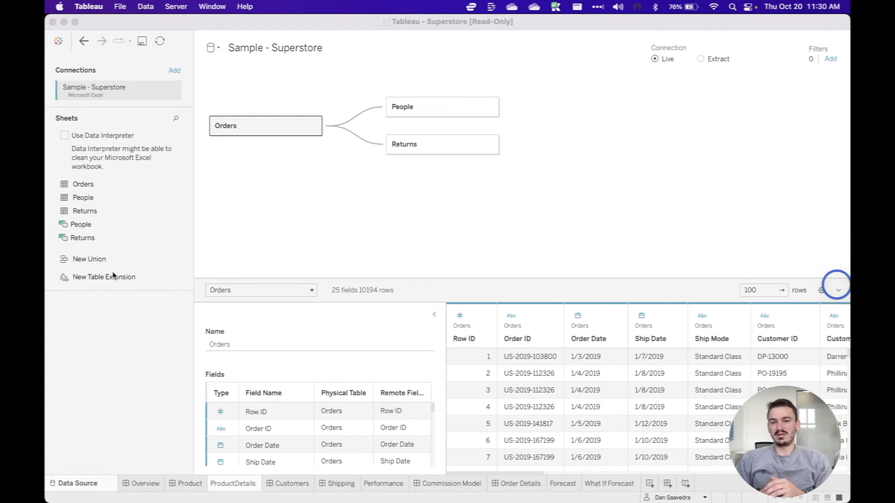
mouse_move(124, 309)
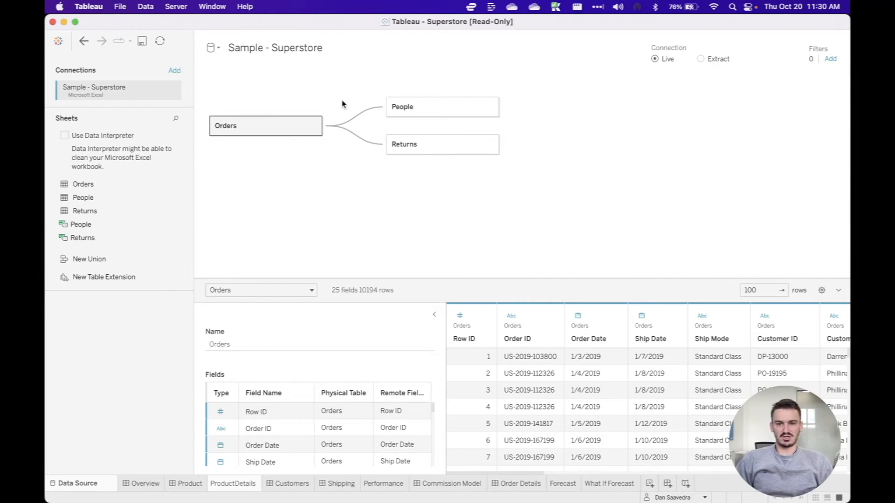
Add a Table Extension beside Orders using the localhost:9004 analytics connection.
left_click(103, 277)
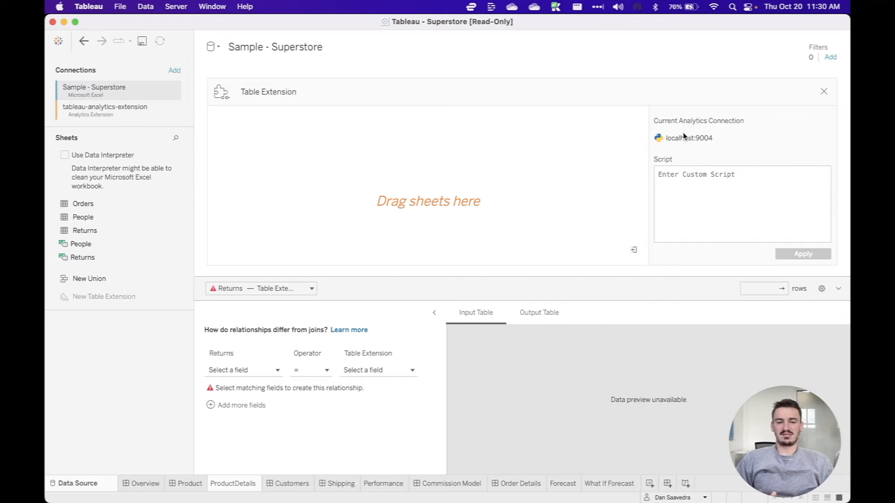
left_click(723, 183)
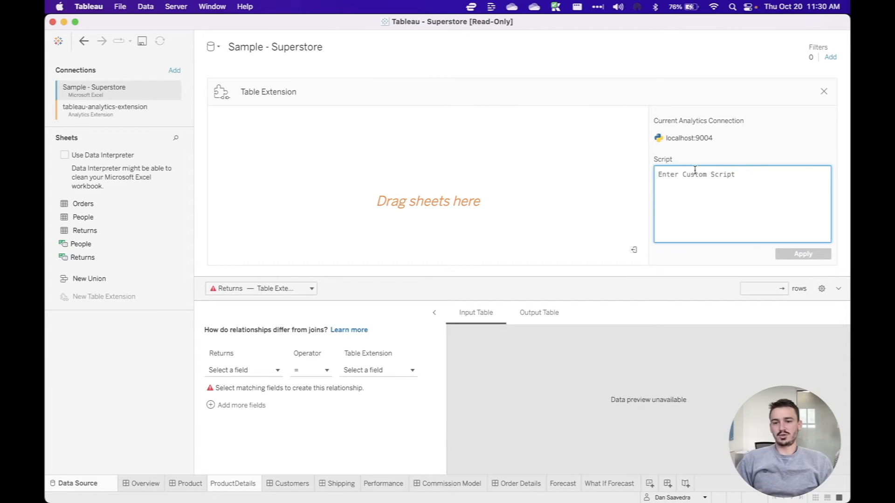
mouse_move(83, 217)
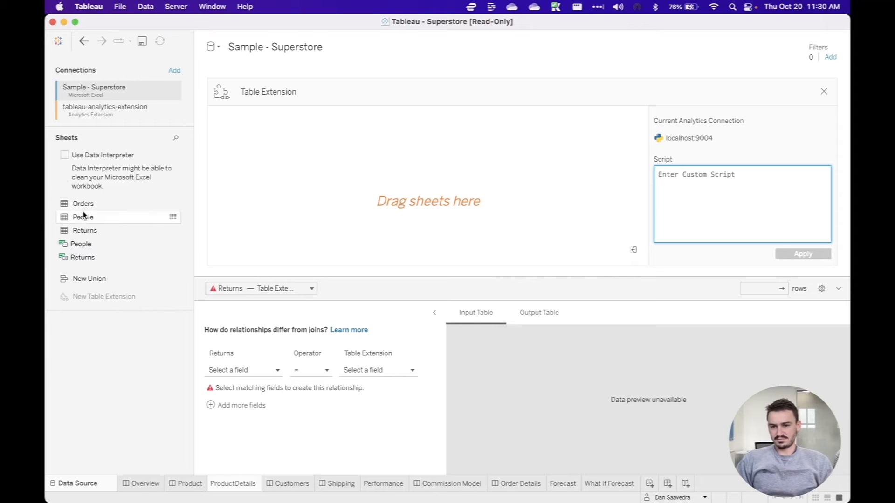
mouse_move(409, 198)
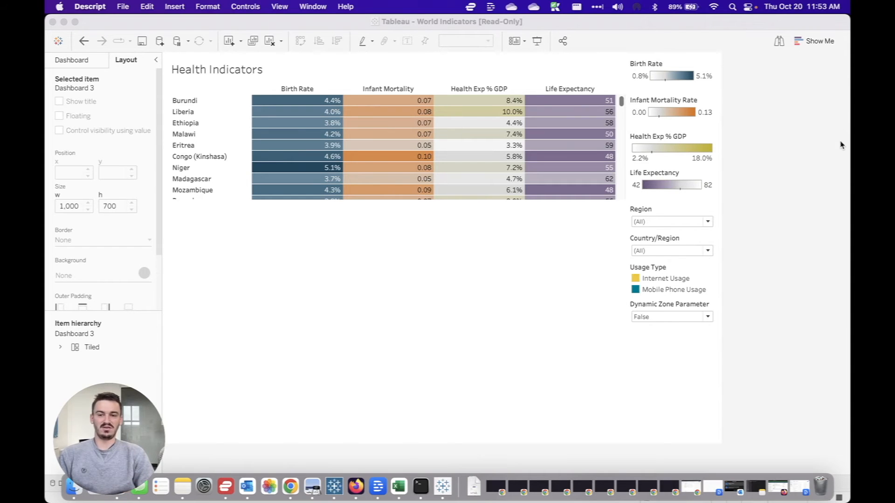
mouse_move(324, 145)
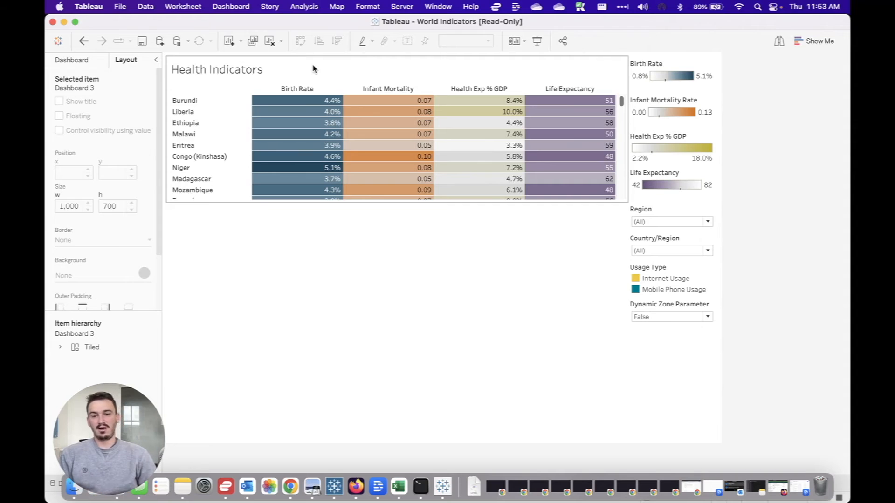
Select the Health Indicators view on Dashboard 3.
left_click(186, 123)
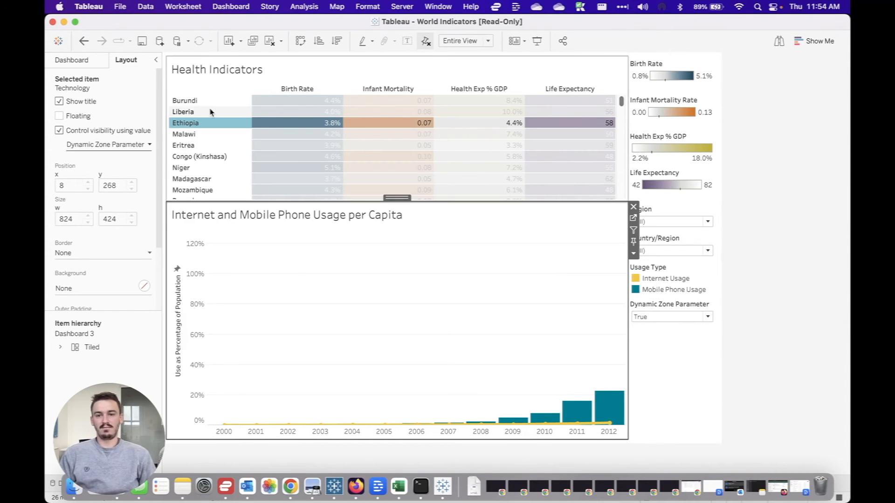
Select Liberia, switch to Ethiopia, then deselect Ethiopia so no country is chosen.
left_click(183, 111)
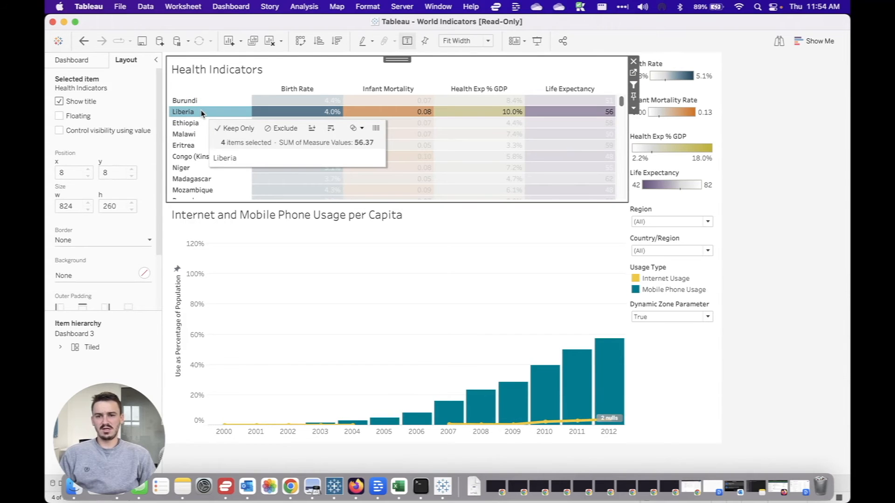
left_click(186, 122)
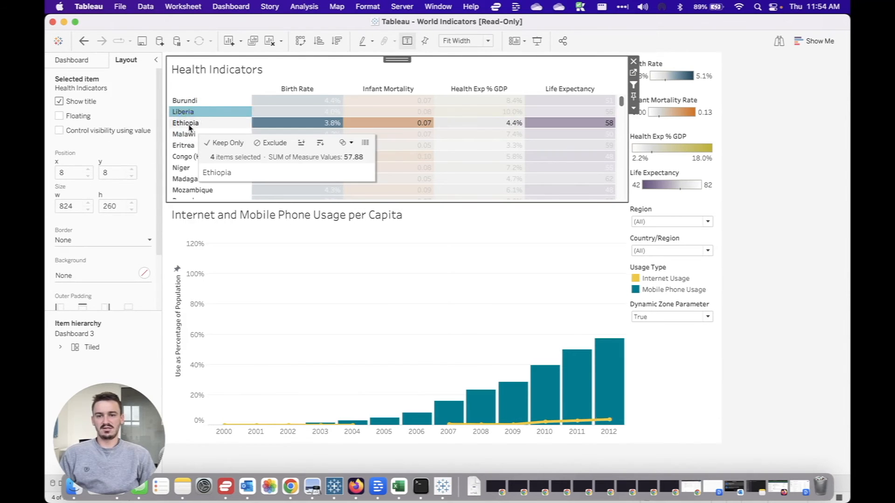
left_click(185, 123)
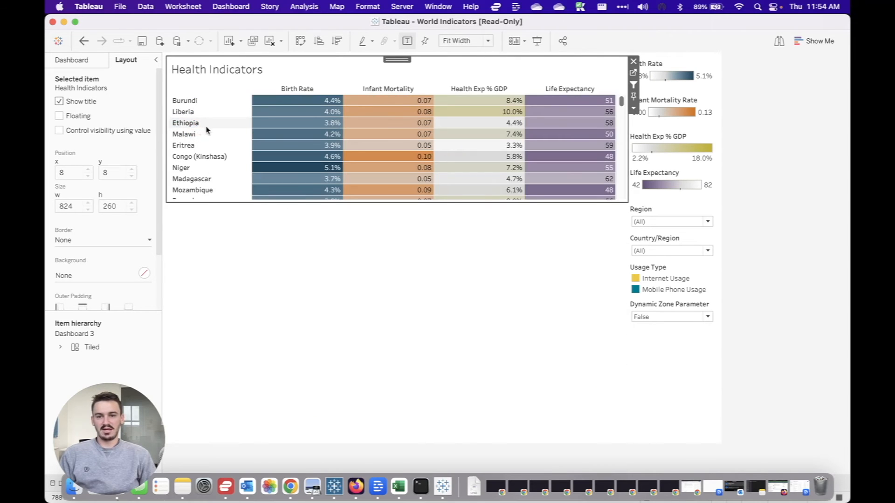
mouse_move(449, 239)
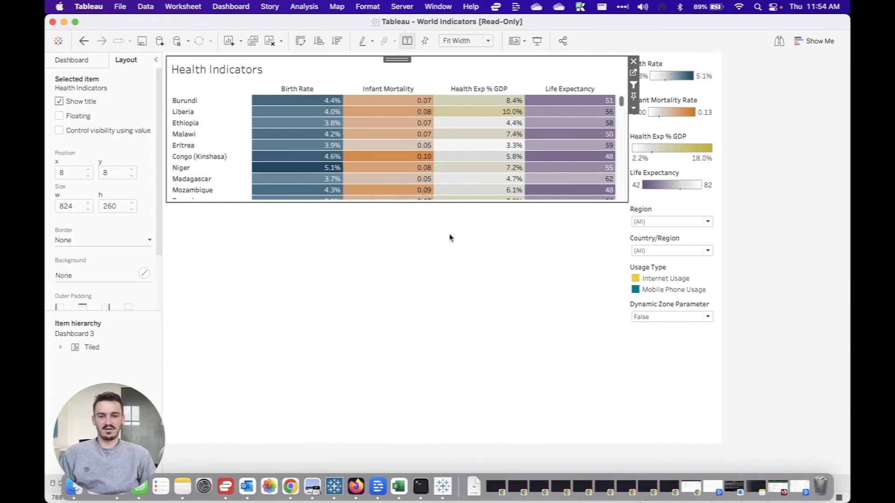
mouse_move(432, 245)
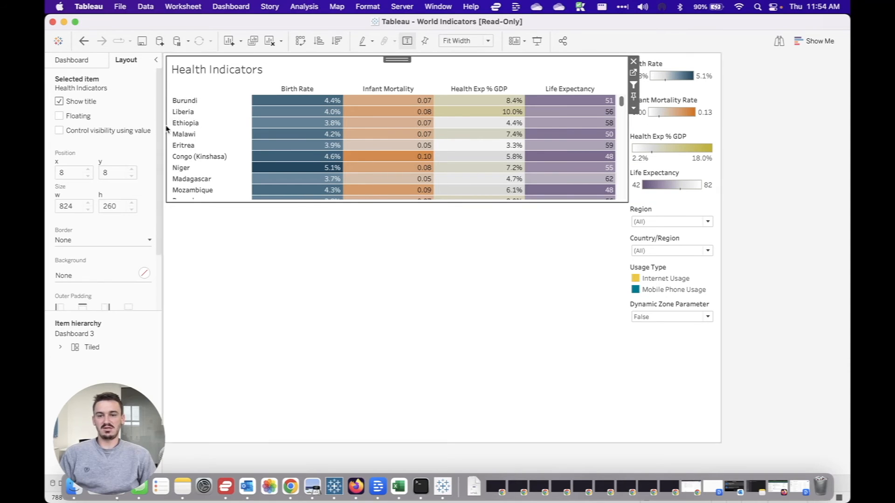
Select Liberia to show the usage chart and keep its visibility tied to Dynamic Zone Parameter.
left_click(183, 111)
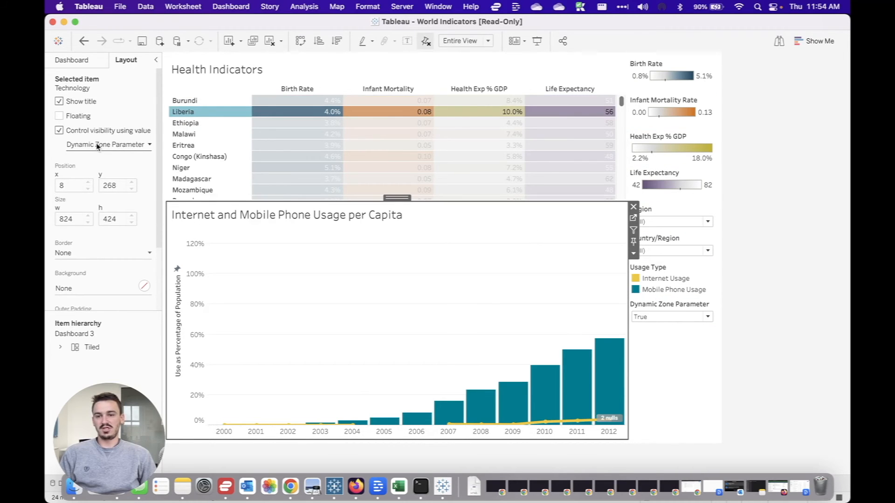
mouse_move(110, 135)
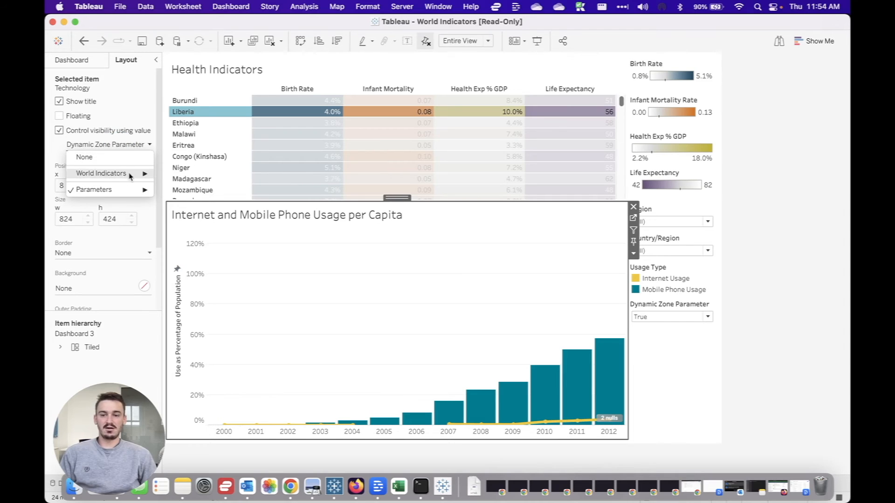
mouse_move(94, 189)
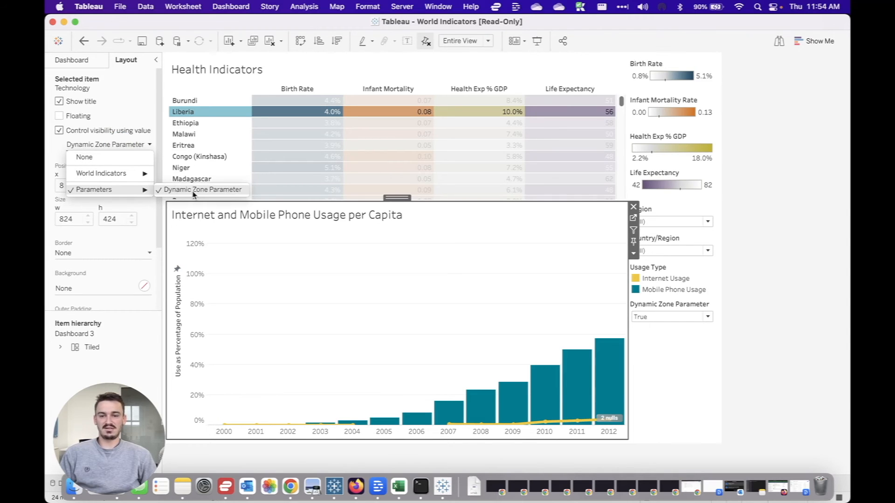
left_click(201, 189)
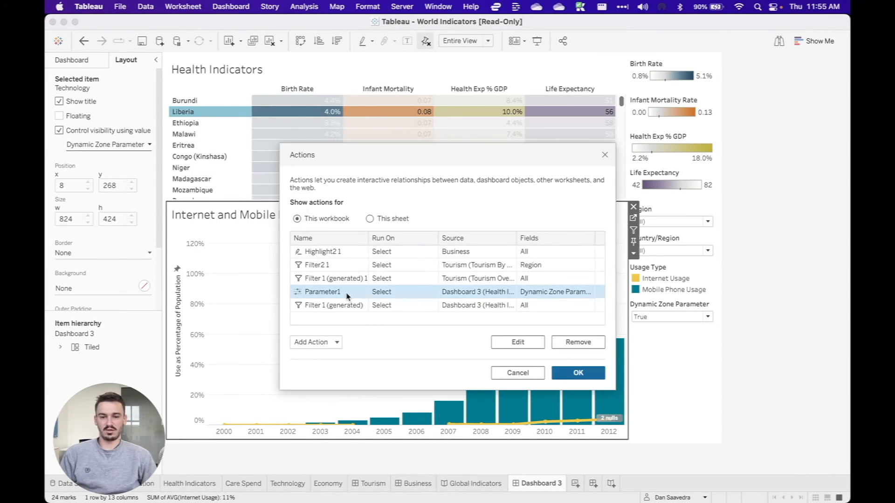
left_click(516, 342)
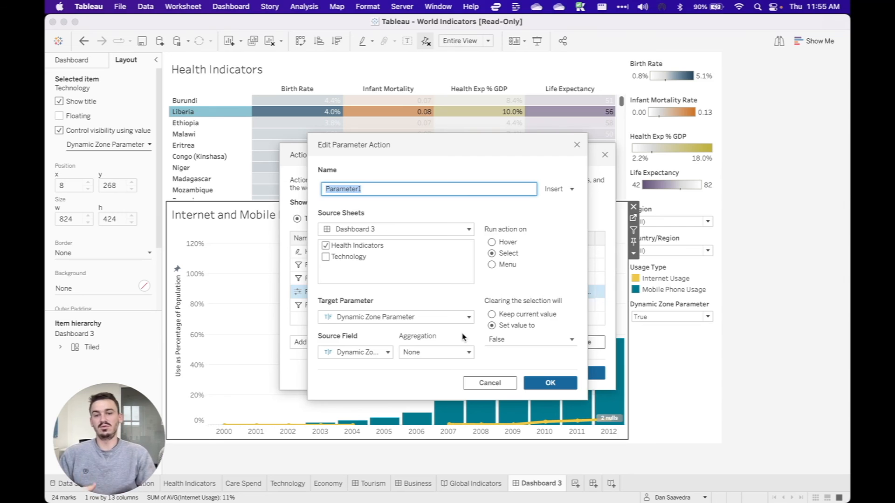
mouse_move(505, 394)
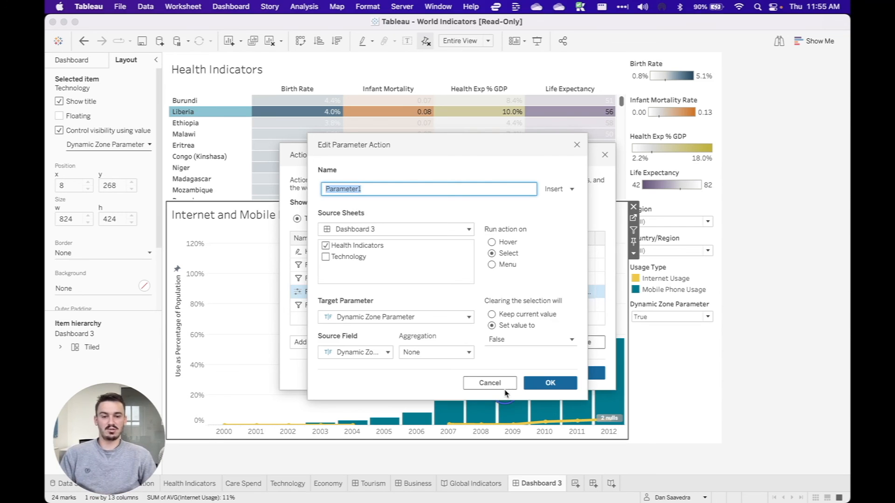
left_click(550, 382)
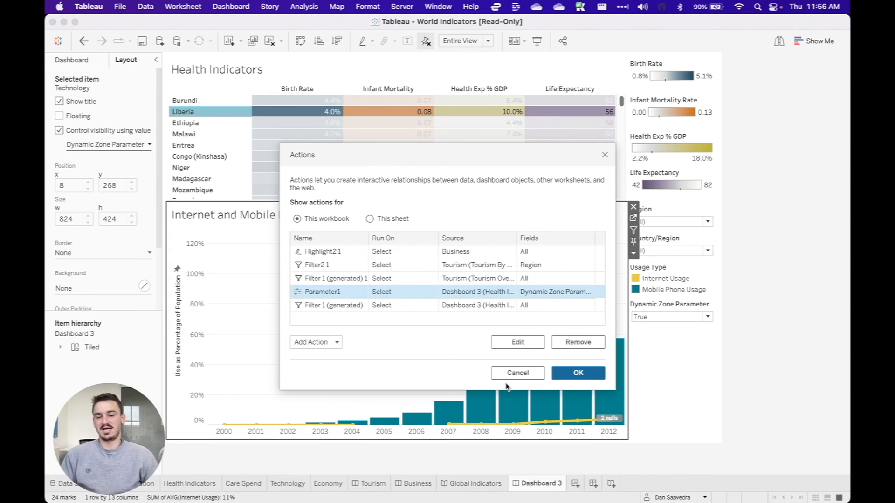
Cancel the Actions dialog without changes, returning to Dashboard 3.
left_click(577, 373)
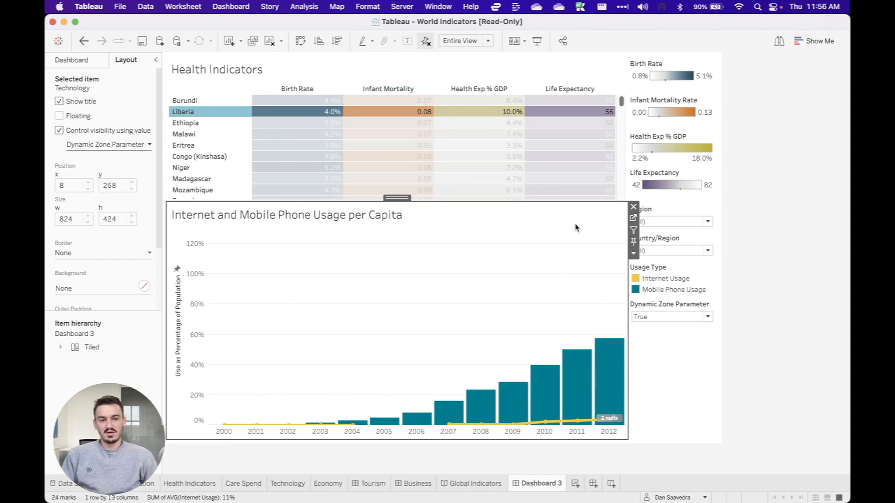